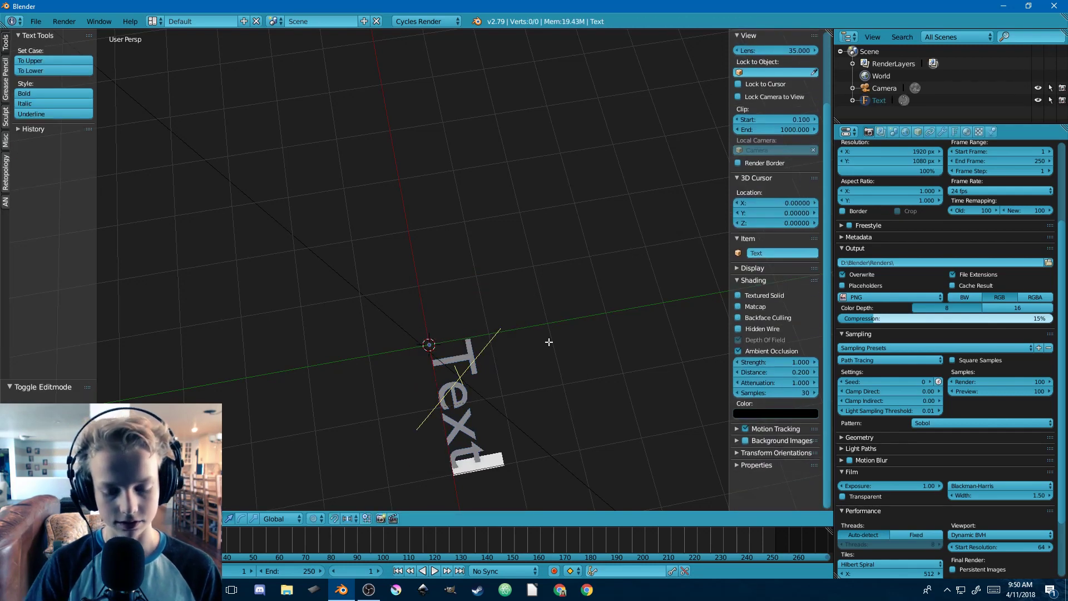
- Retype the text object as 'Glow' and browse the recent fonts folder for a new font
type("Glow")
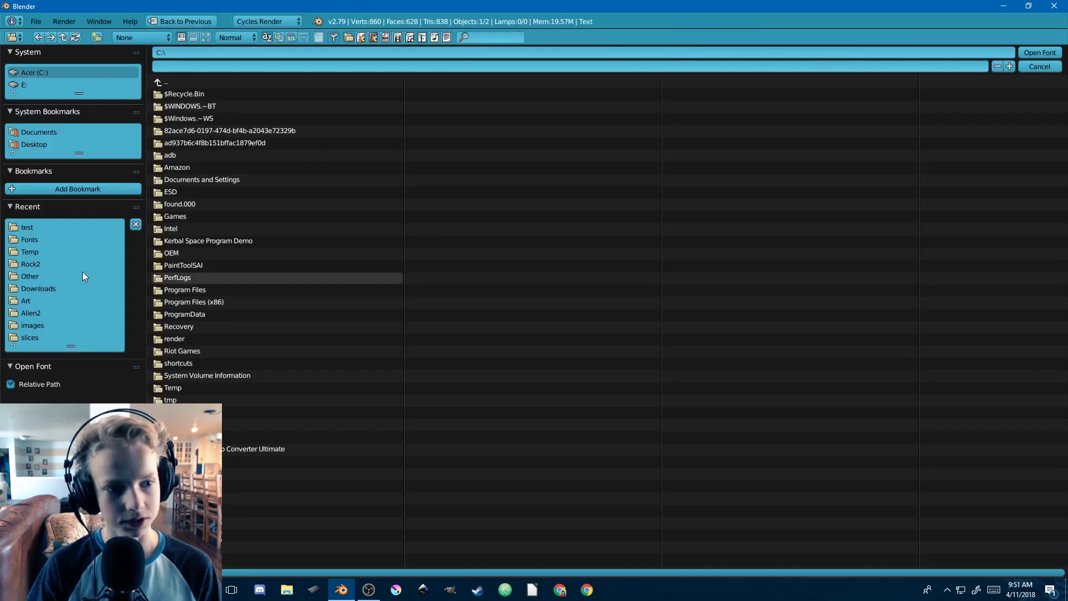
left_click(1038, 53)
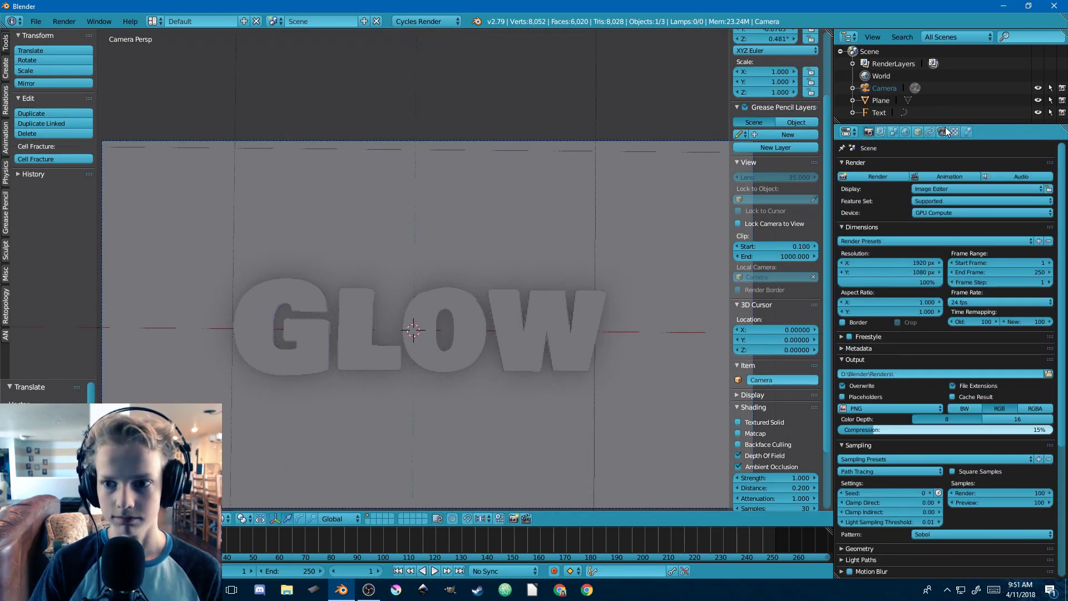
- Create a green Emission material named Glow and preview it in Rendered shading
left_click(880, 113)
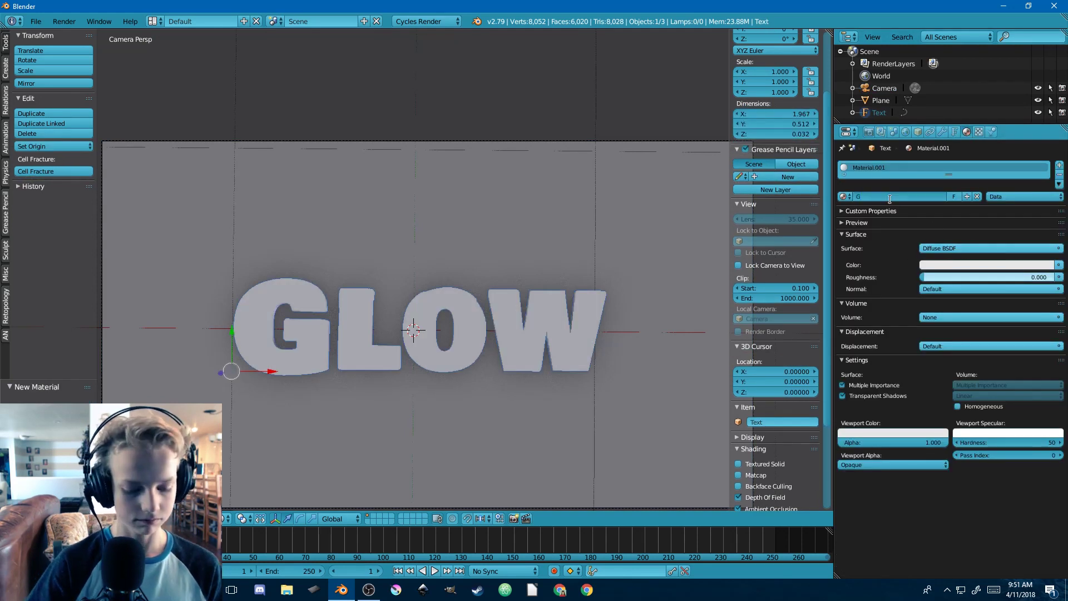
type("Glow")
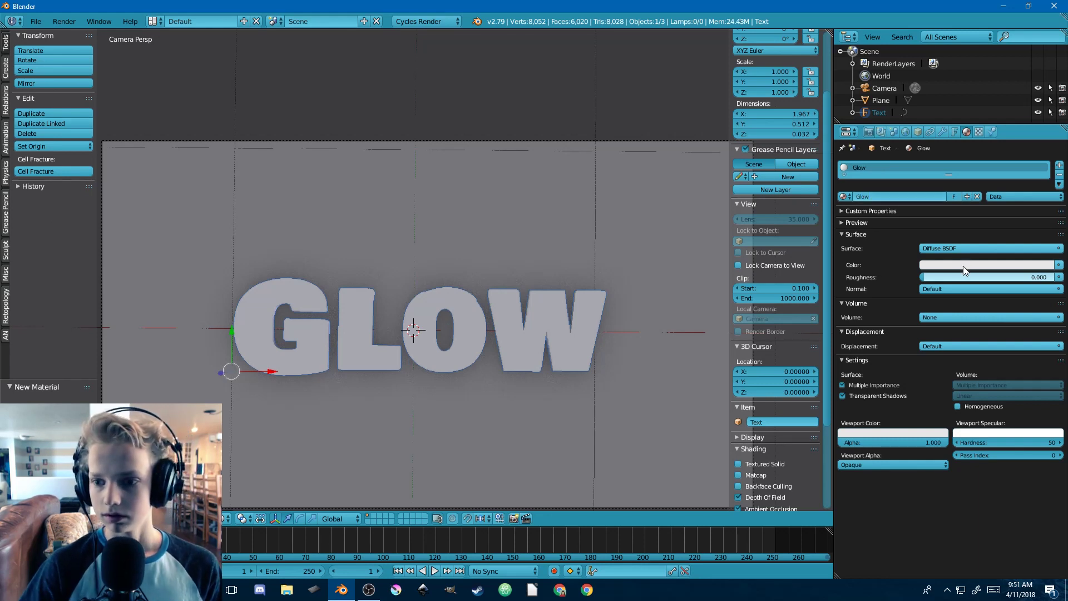
left_click(987, 248)
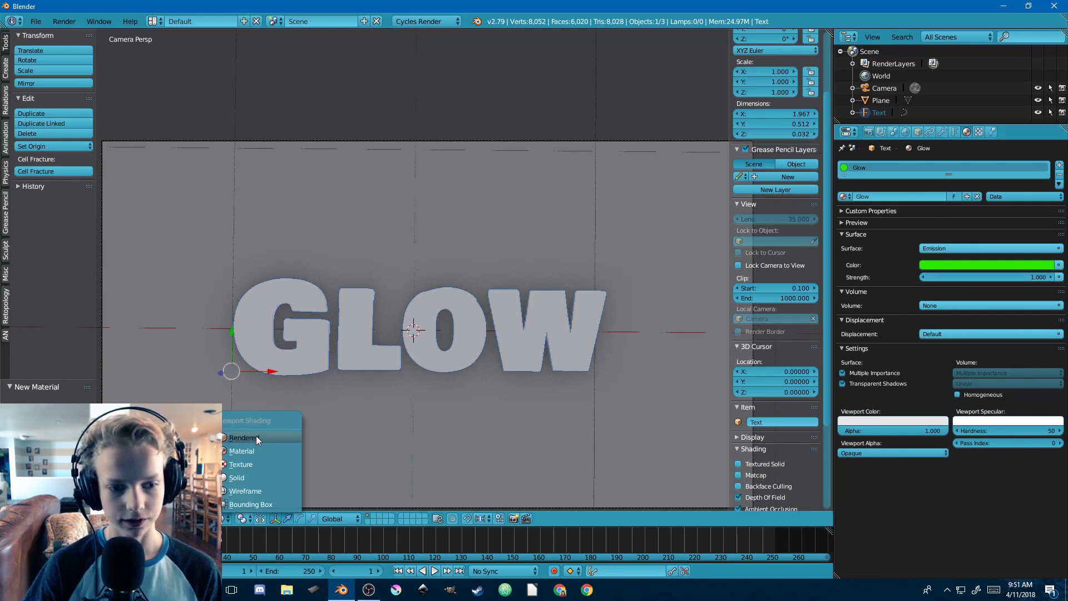
left_click(243, 437)
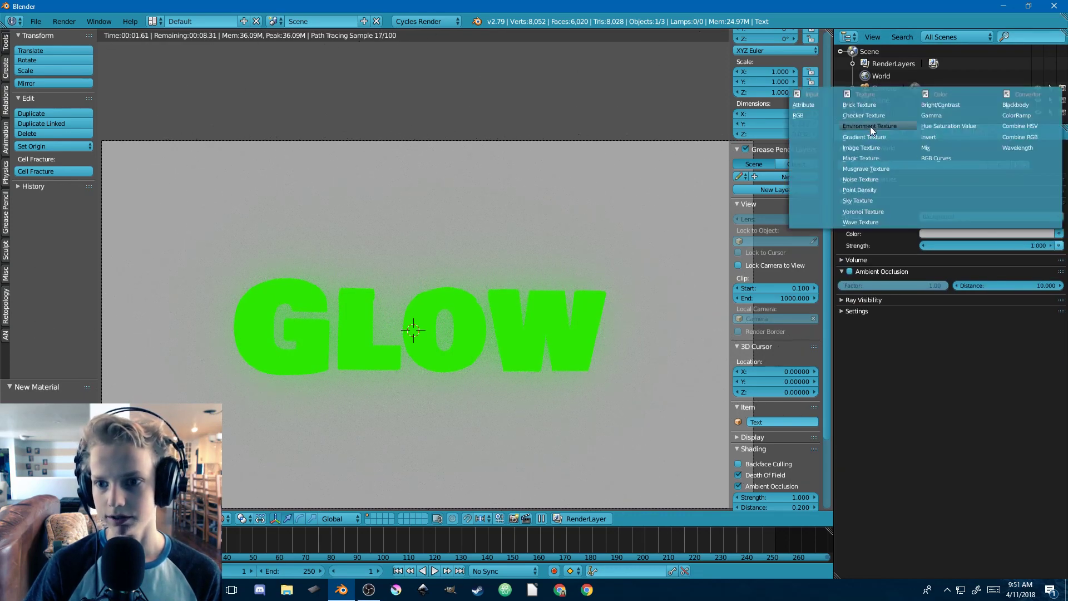
- Set the world Color to an Environment Texture and pick an HDR from the cubemaps folder
left_click(864, 126)
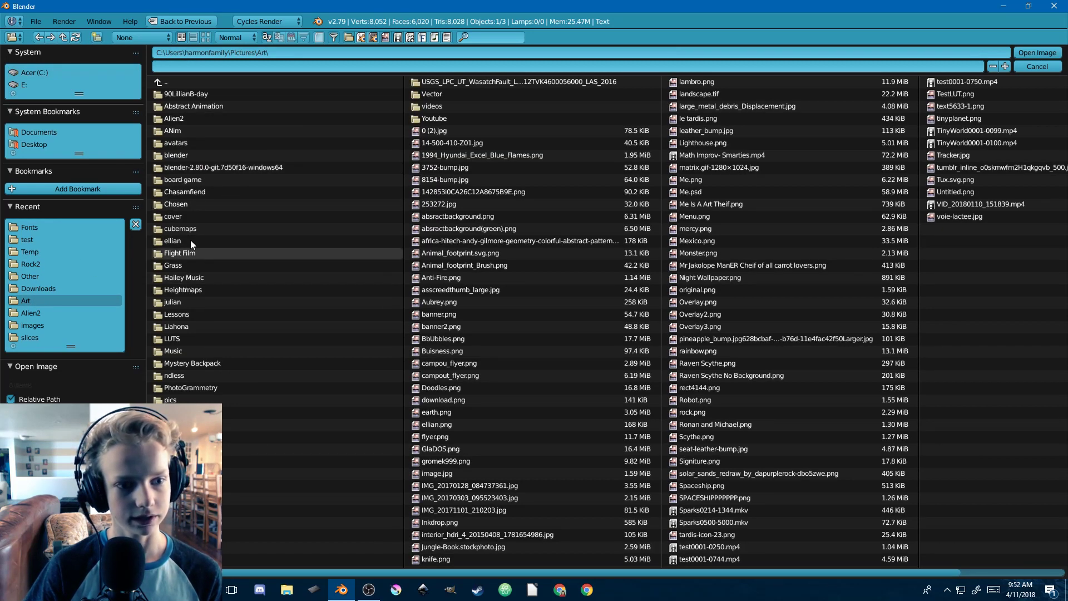
double_click(179, 228)
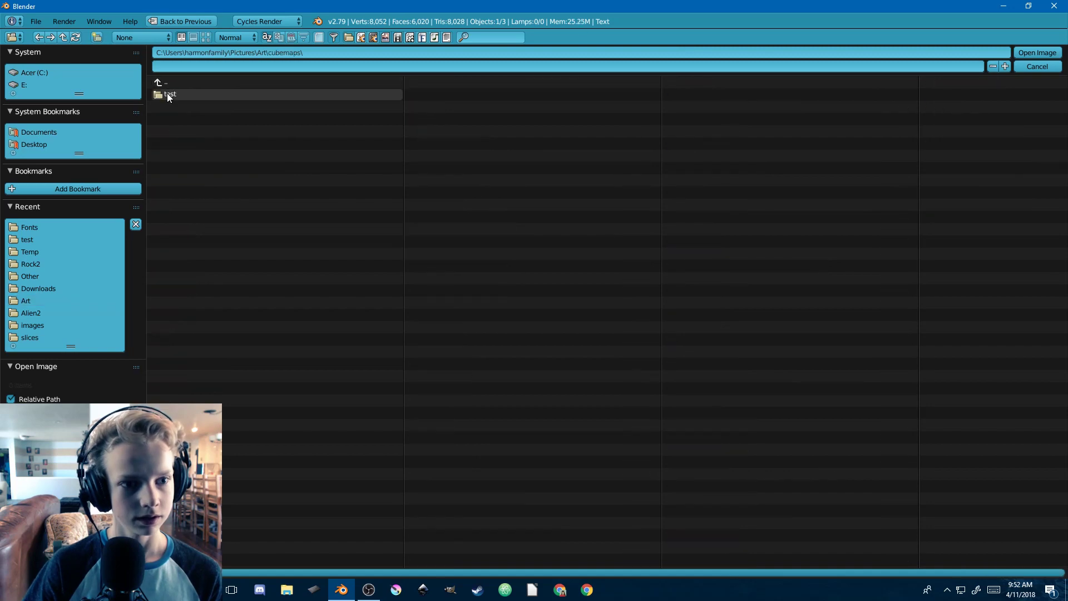
double_click(170, 94)
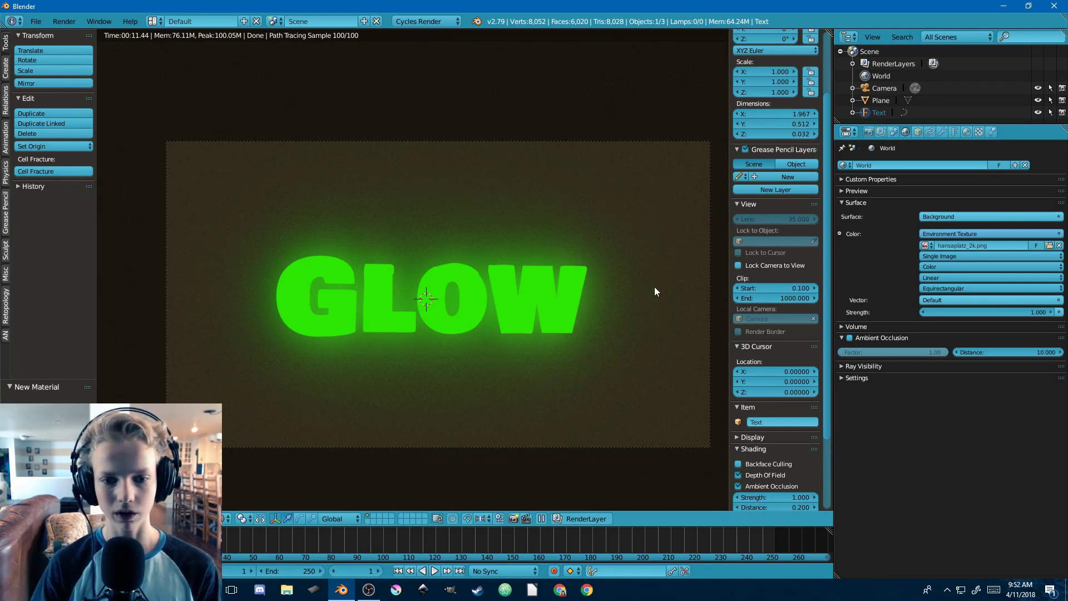
mouse_move(446, 237)
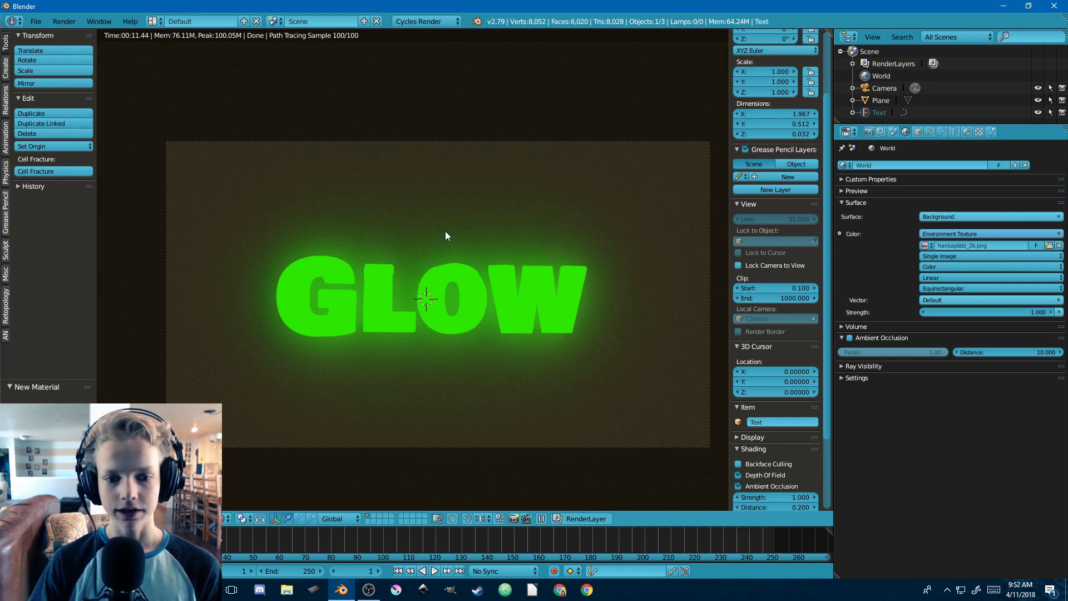
mouse_move(243, 427)
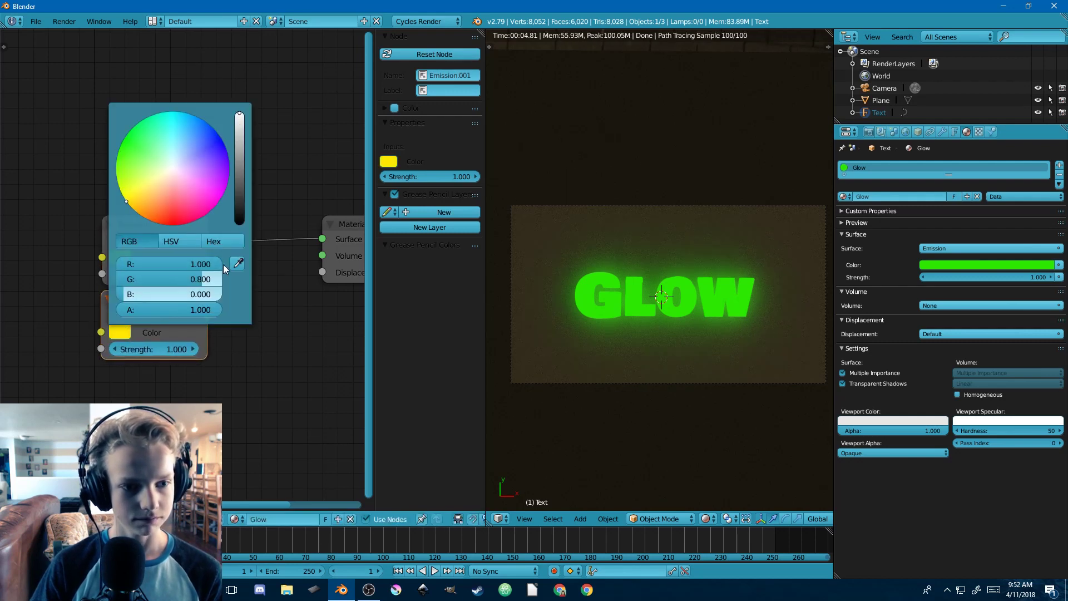
- Make the duplicated Emission white, add a Mix Shader, and bring its factor to zero
left_click(258, 313)
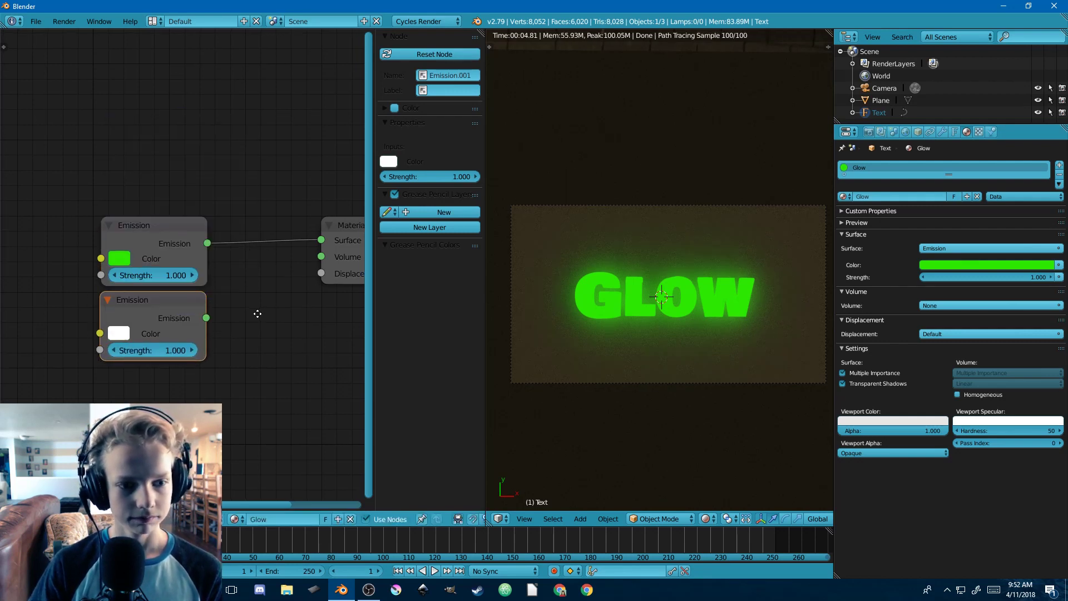
left_click(152, 370)
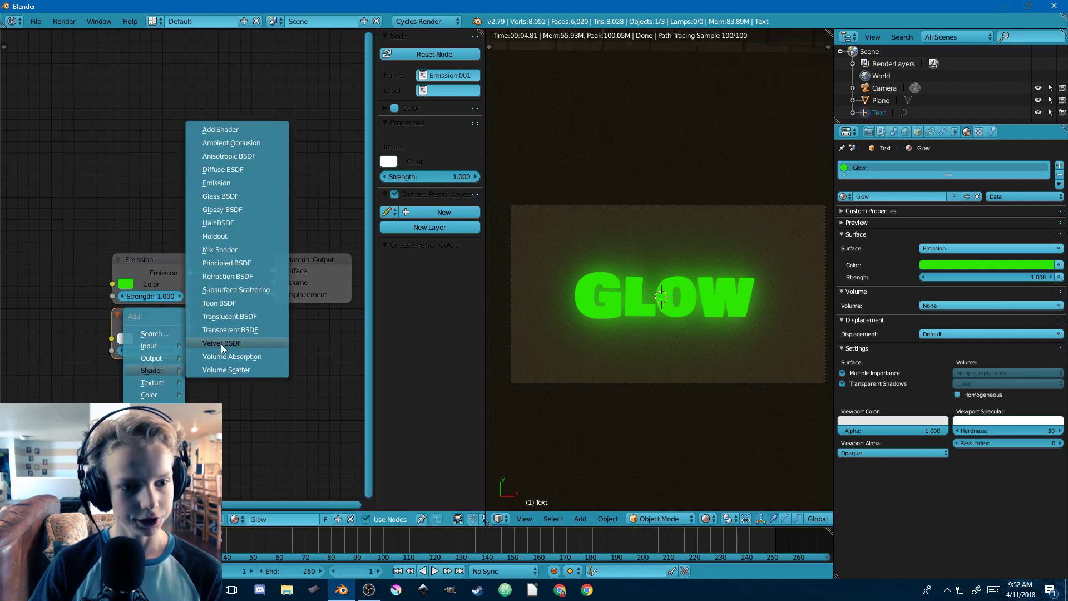
mouse_move(226, 262)
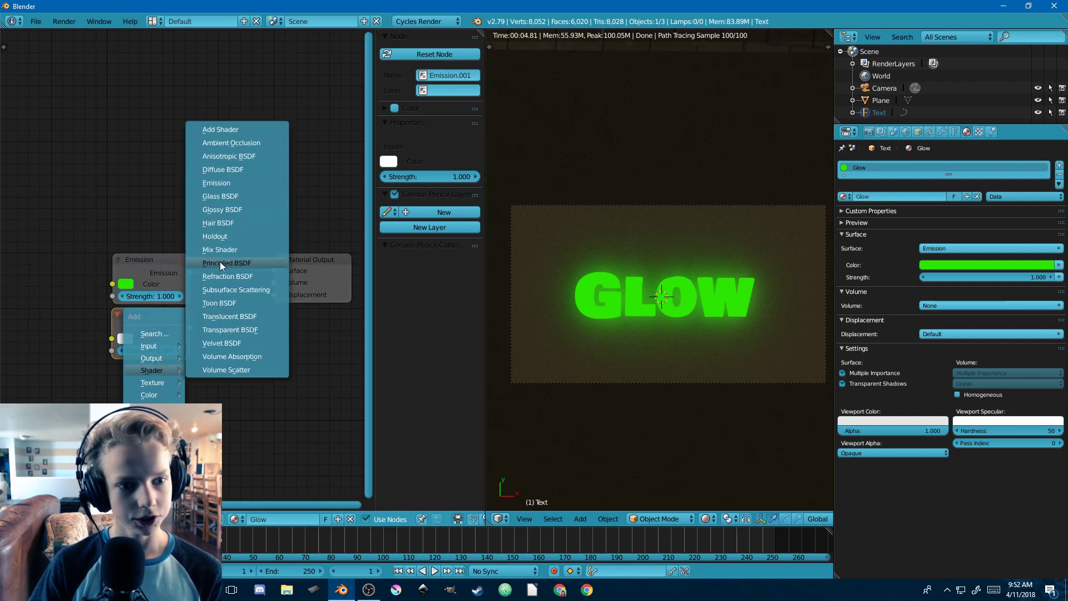
left_click(219, 249)
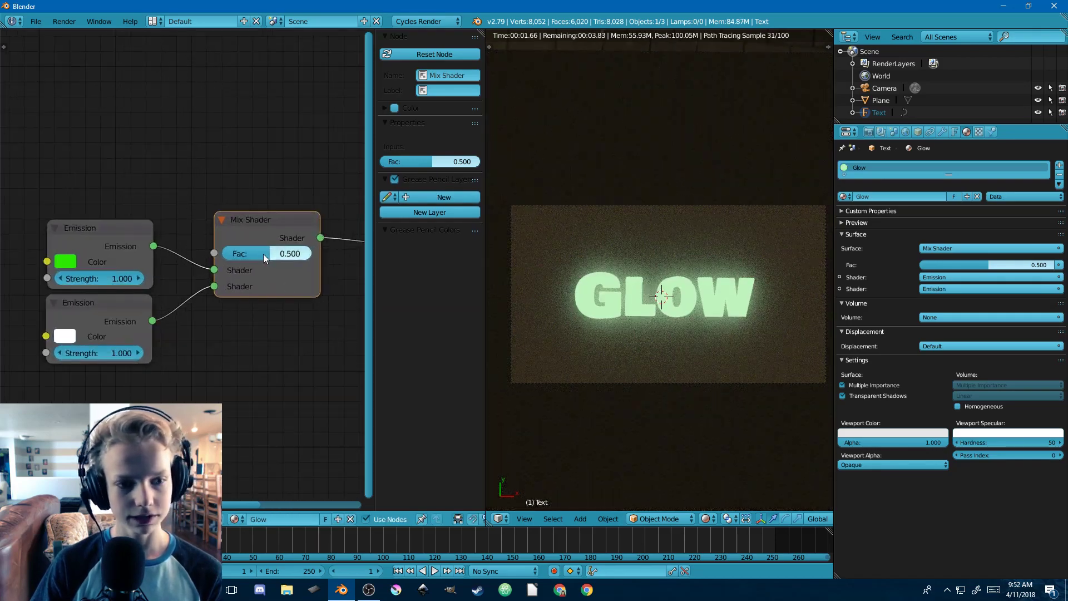
left_click_drag(286, 252, 245, 252)
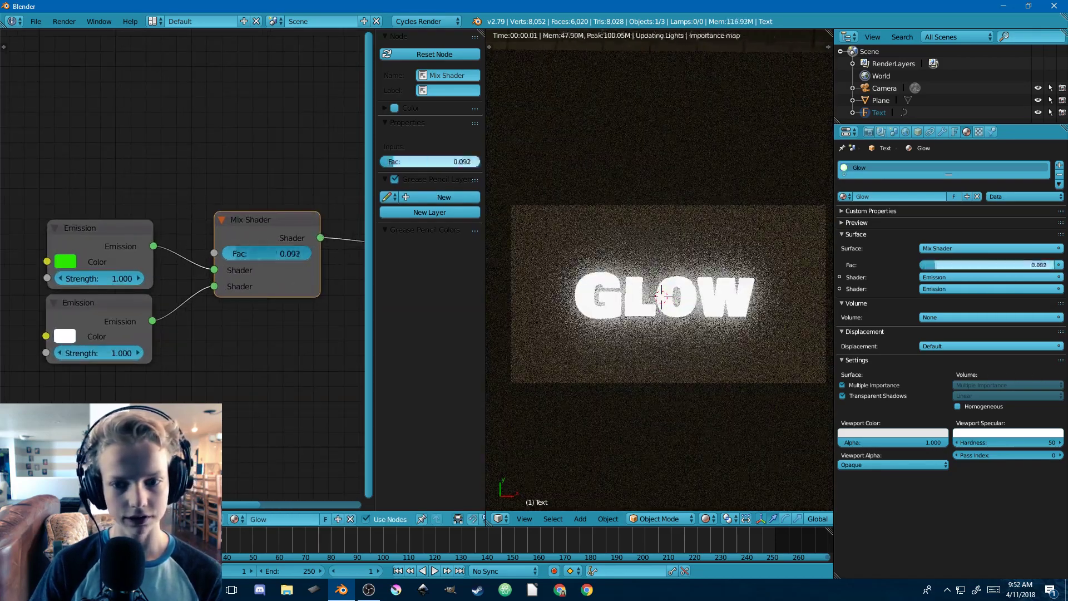
left_click_drag(293, 253, 231, 252)
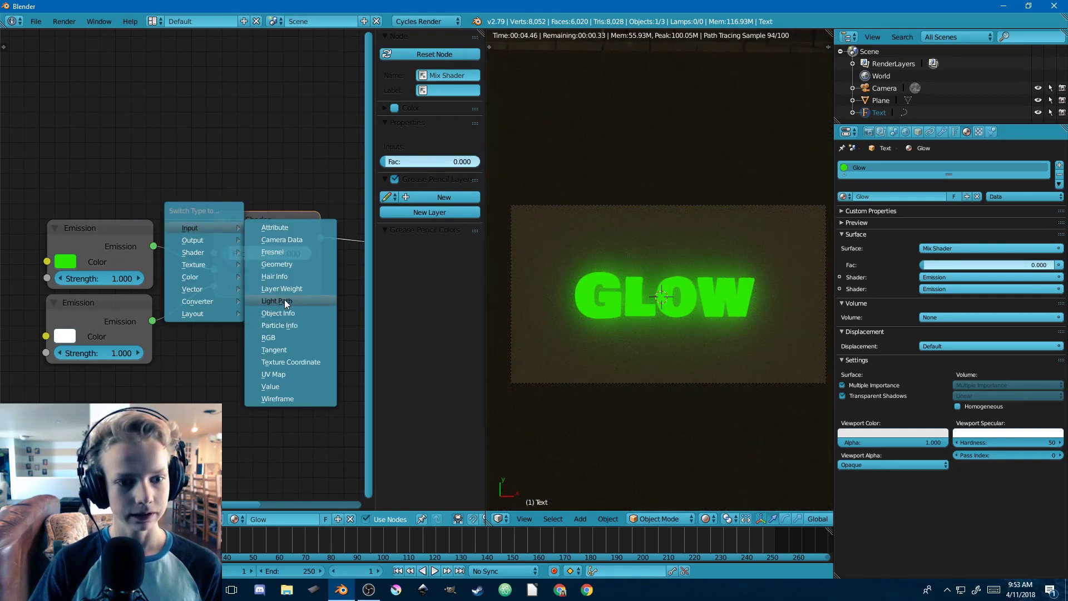
- Drive the Mix Shader factor with the Light Path node's Is Camera Ray output
left_click(275, 300)
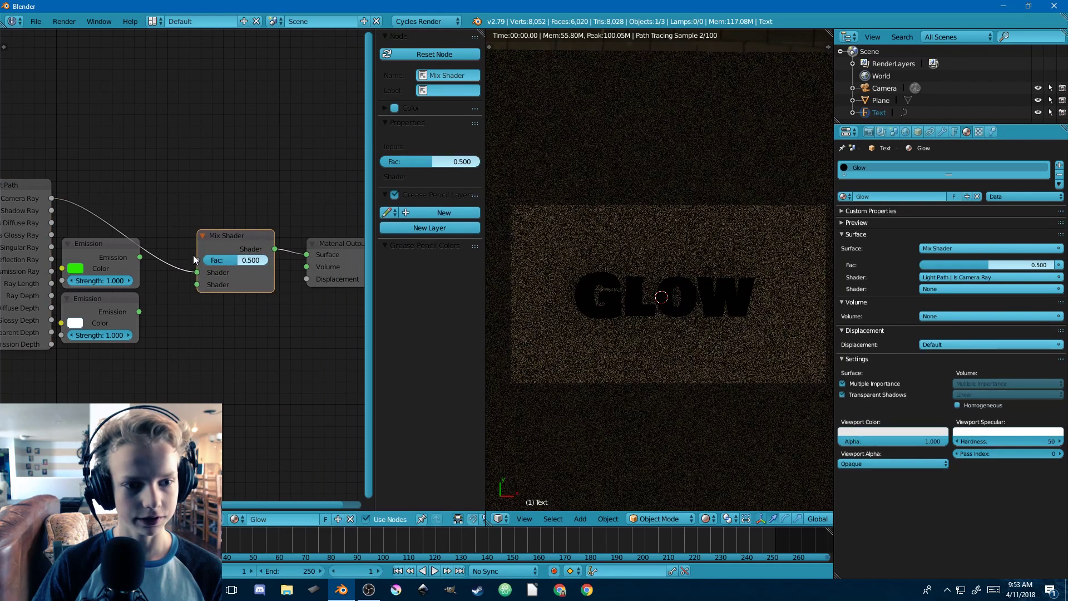
left_click(99, 243)
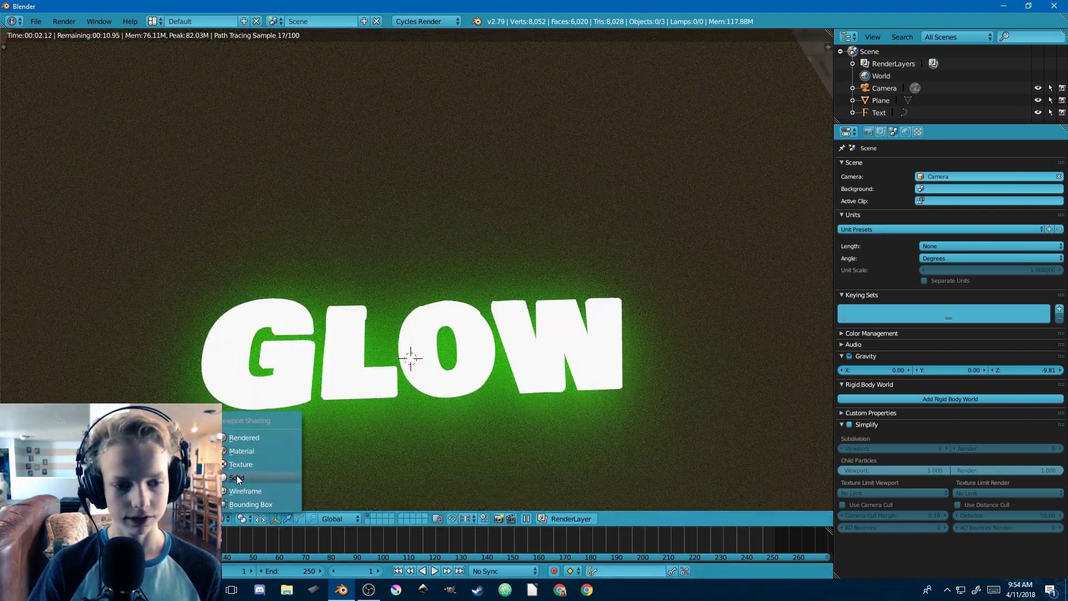
- Set the 3D viewport shading back to Solid
left_click(238, 477)
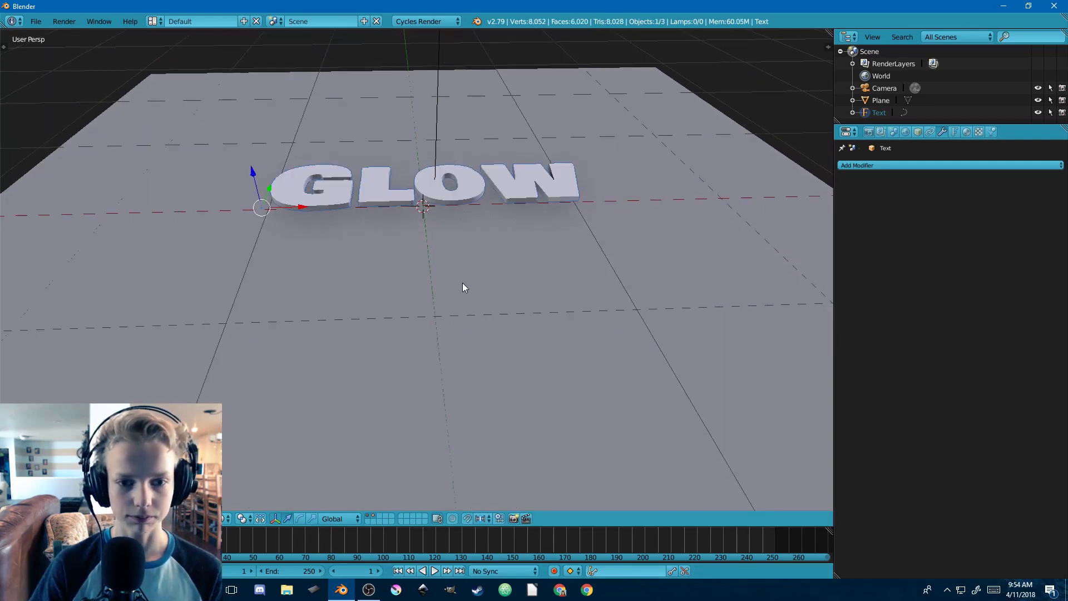
- Add a new render layer alongside Main and rename it Glow
left_click(880, 131)
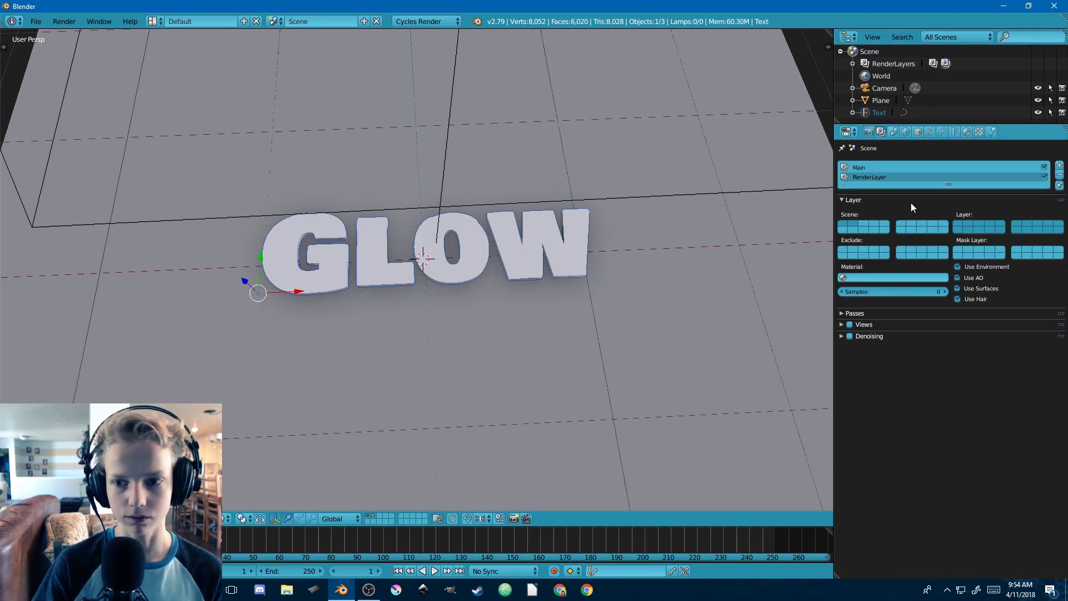
double_click(879, 177)
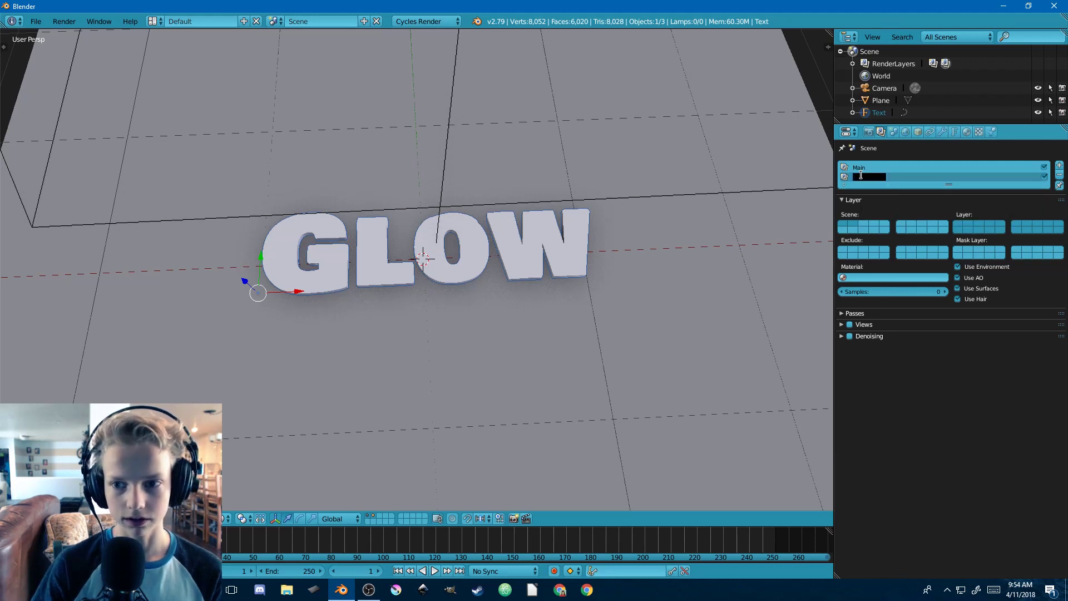
type("GLow")
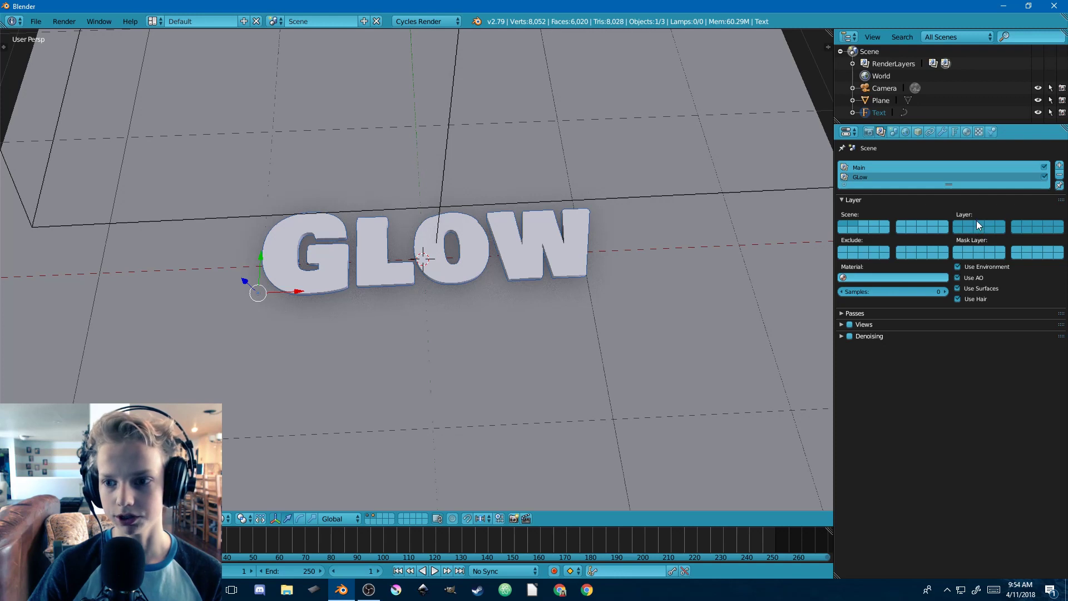
double_click(859, 176)
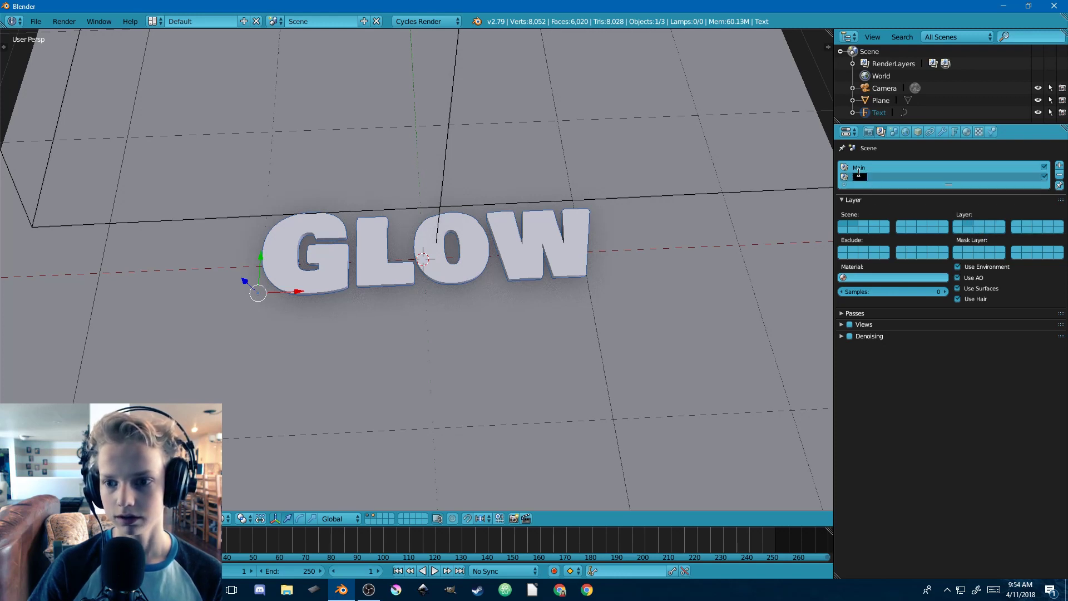
type("GloW")
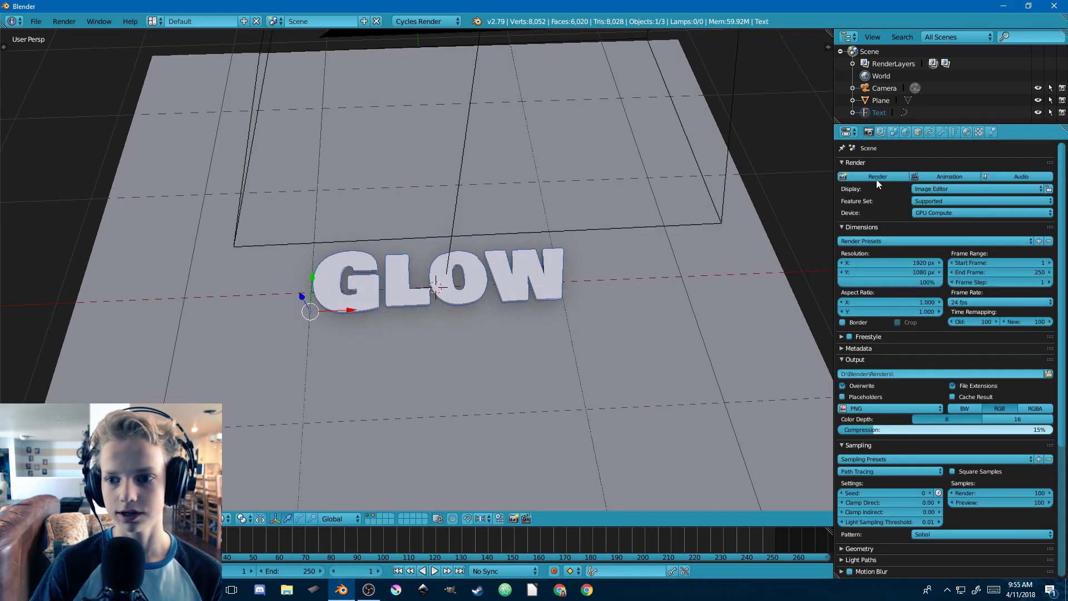
- Set render resolution to 50% and render samples to 50
left_click(889, 283)
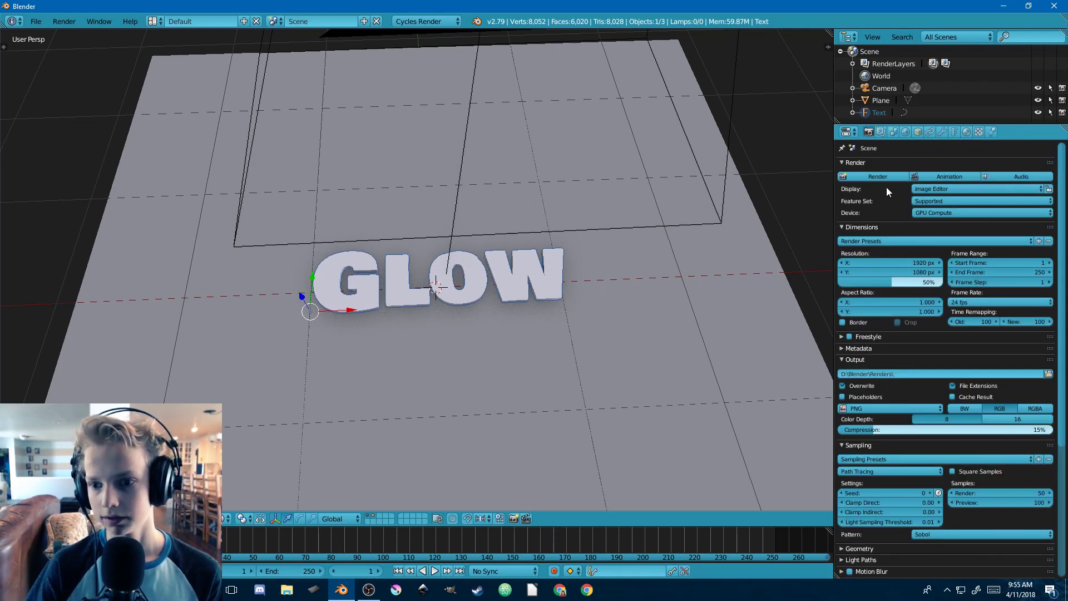
left_click(878, 176)
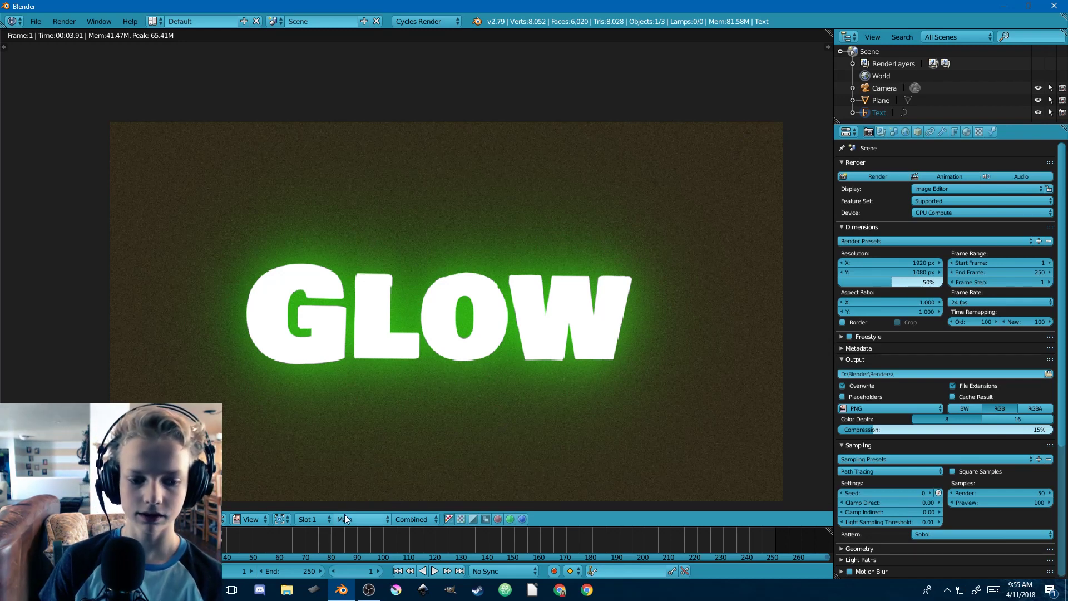
- View the Glow layer's render, then switch to another render layer for comparison
left_click(359, 518)
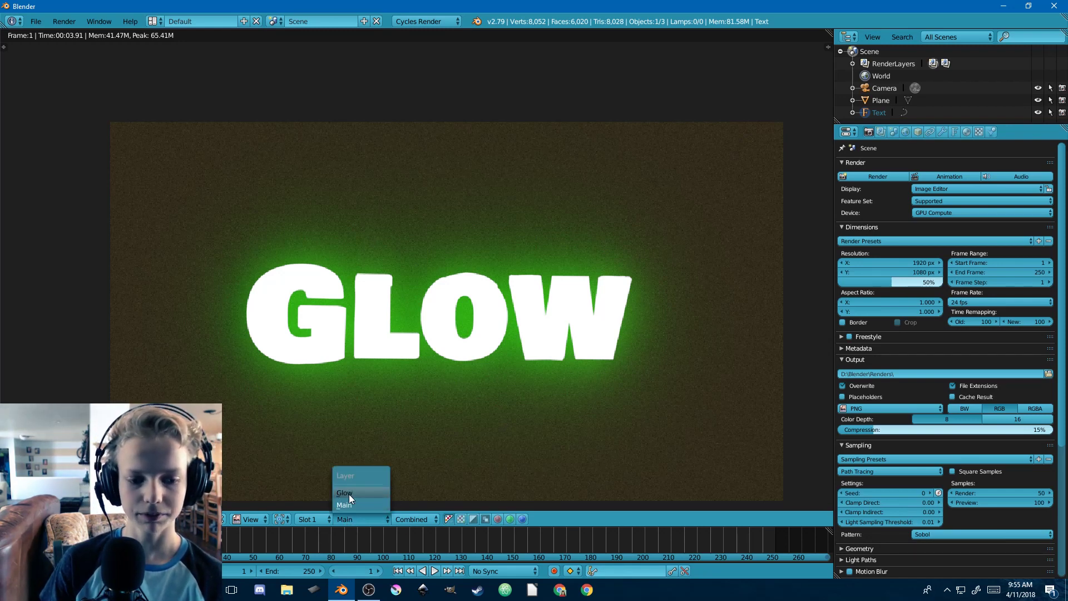
left_click(344, 493)
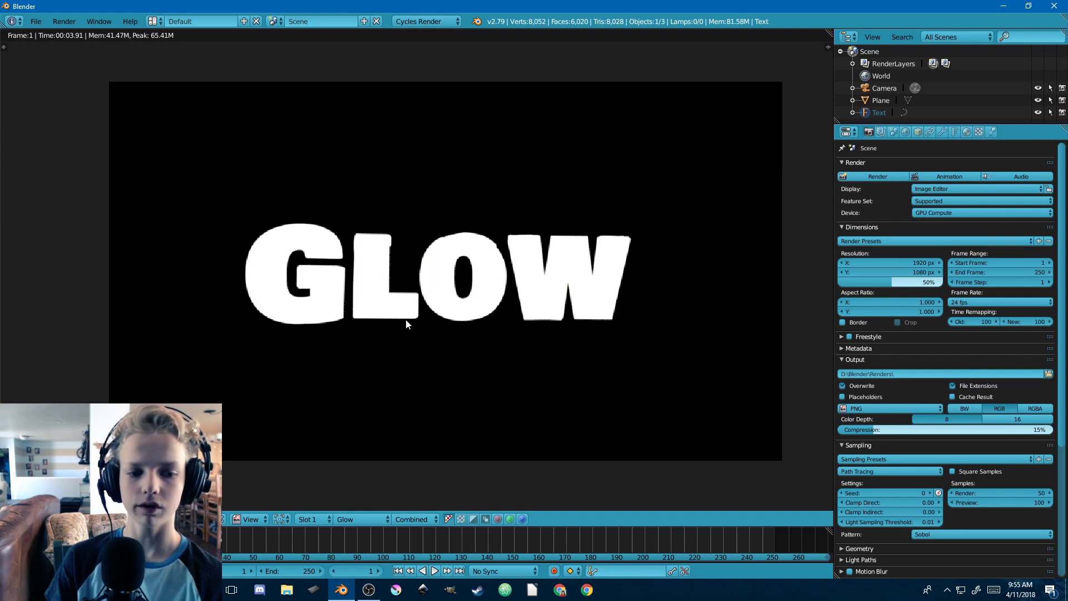
left_click(361, 519)
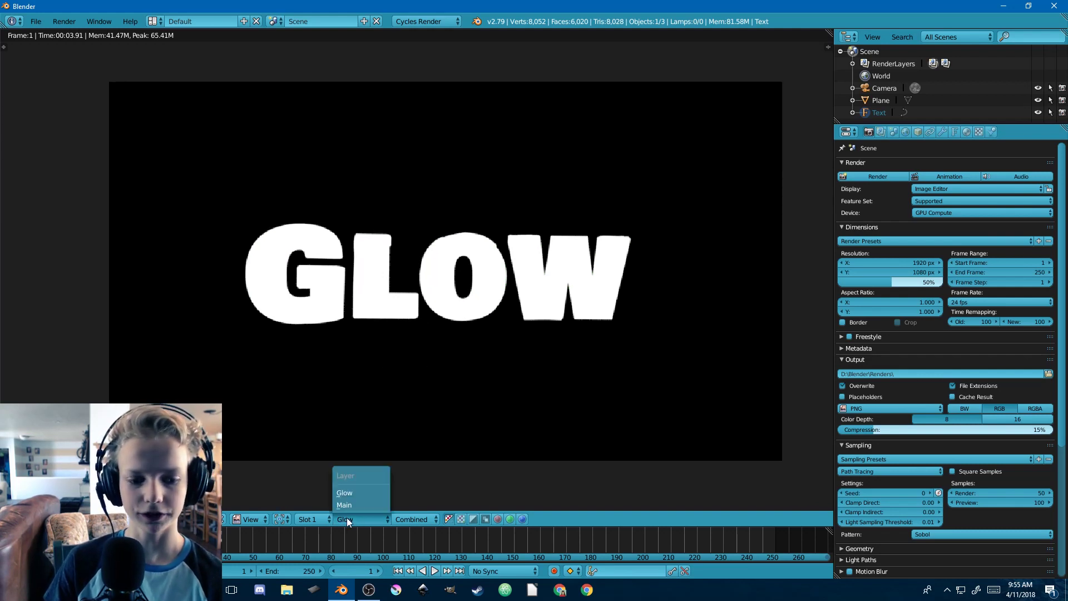
left_click(343, 505)
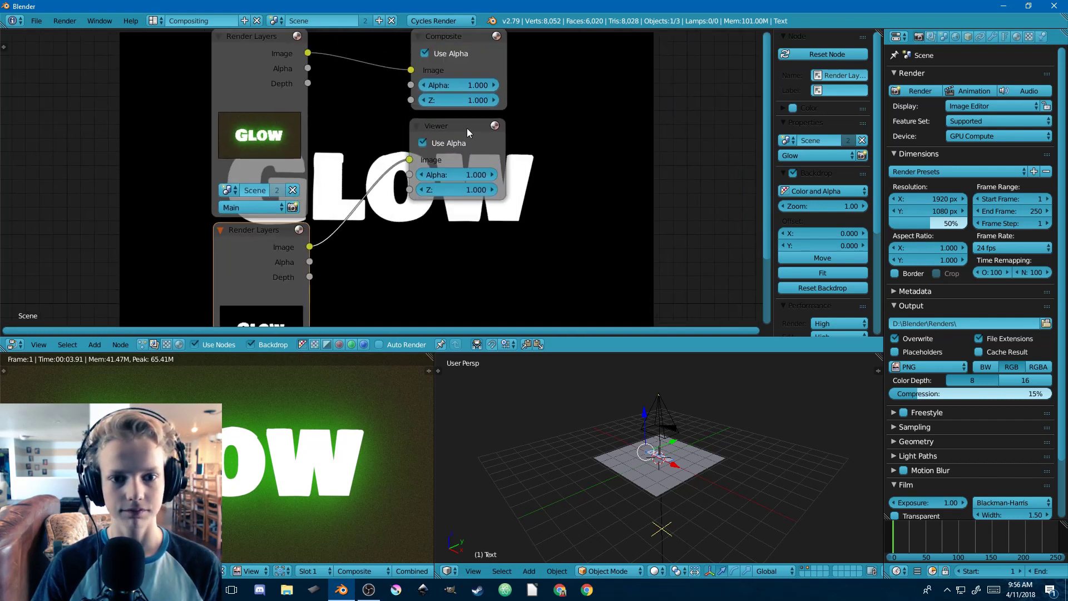
- Add a Gaussian Blur node from the 'blur' search and set the ColorRamp colour to green
left_click(501, 218)
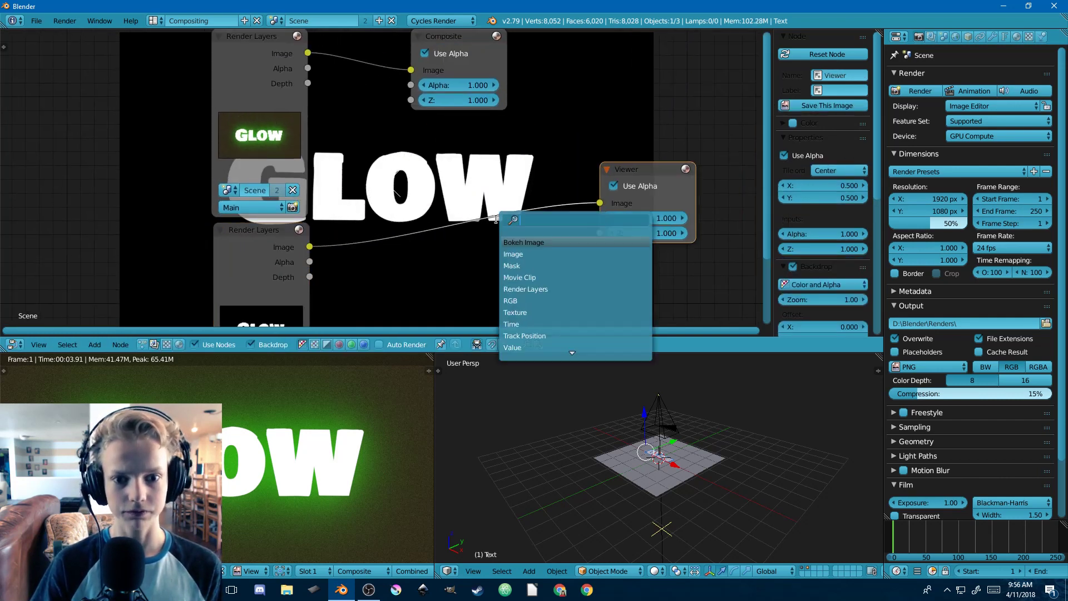
type("blur")
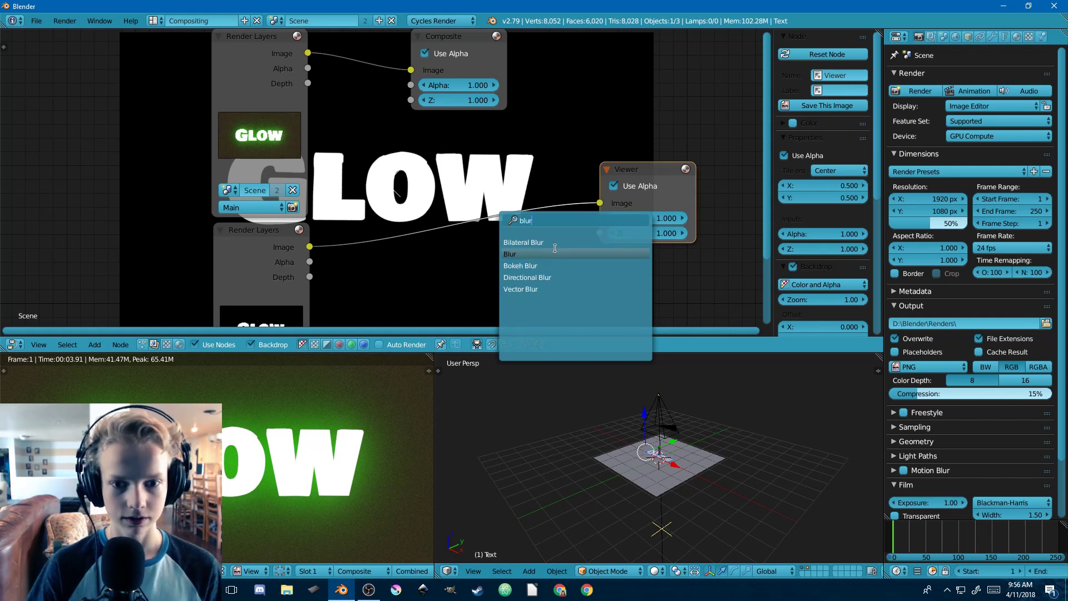
left_click(510, 254)
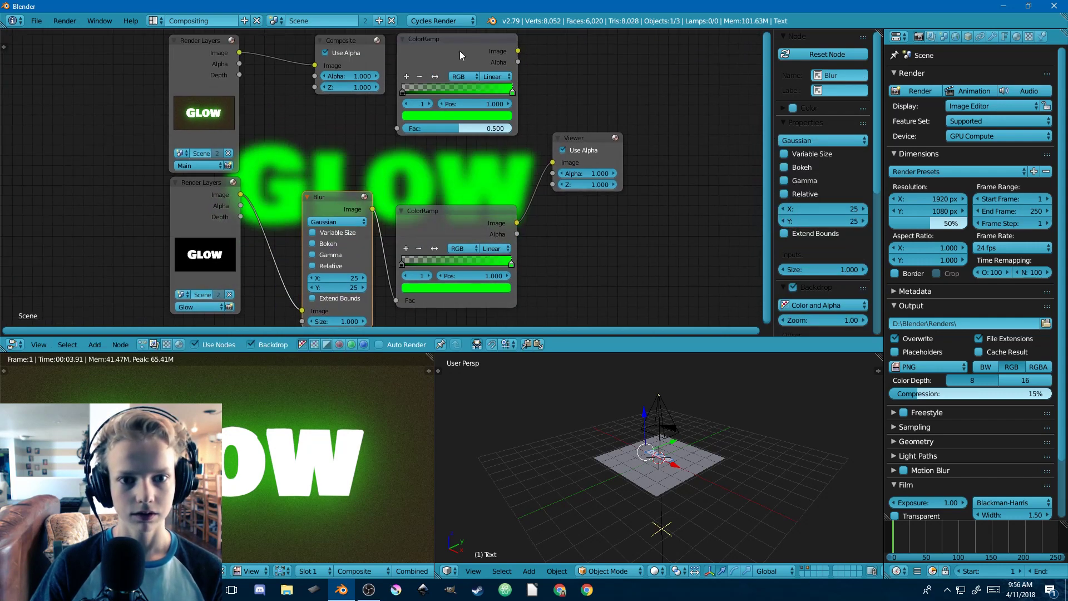
left_click(457, 88)
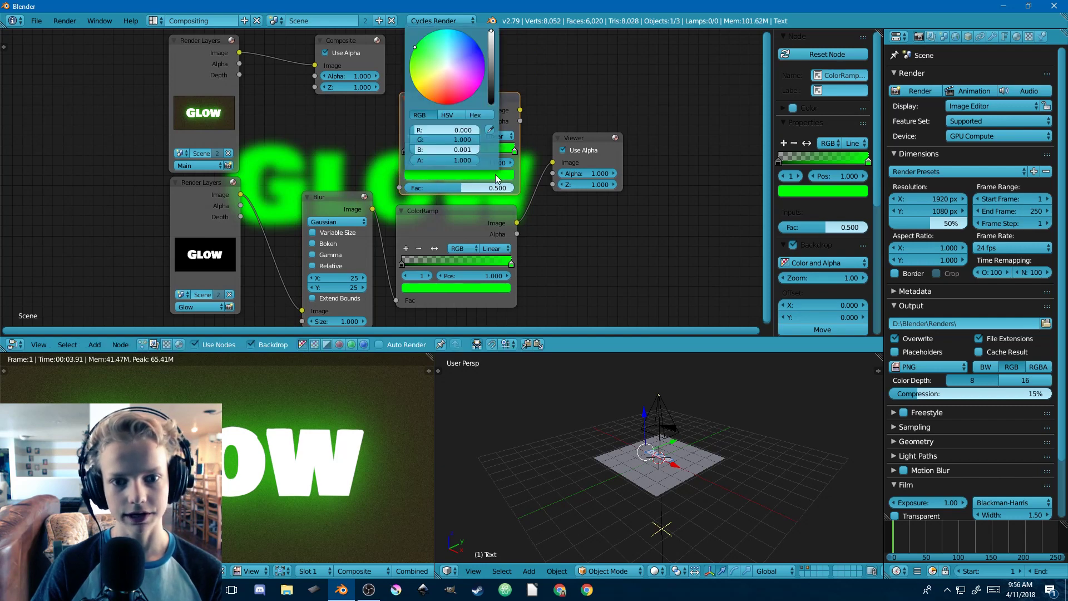
mouse_move(441, 140)
type("alpha")
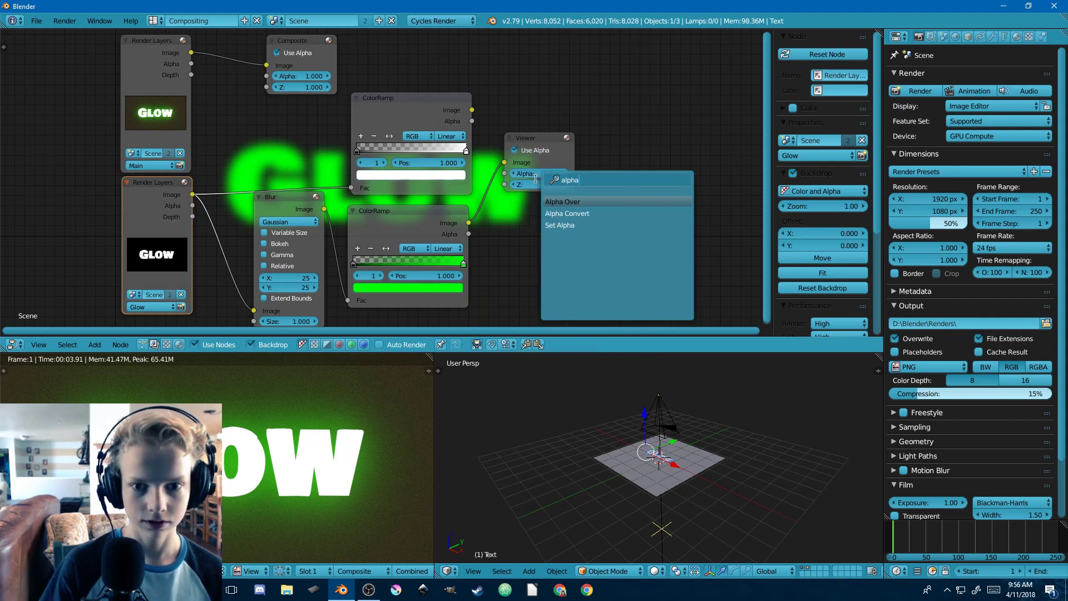
- Add an Alpha Over node to layer the green halo over the Main render, and reposition it
left_click(562, 201)
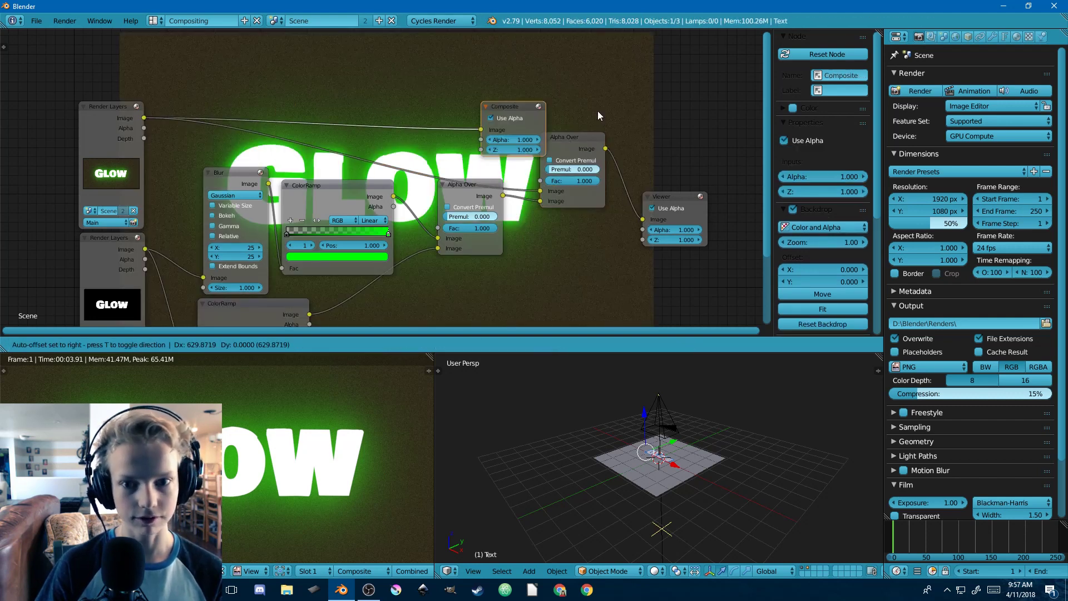
left_click_drag(512, 106, 686, 100)
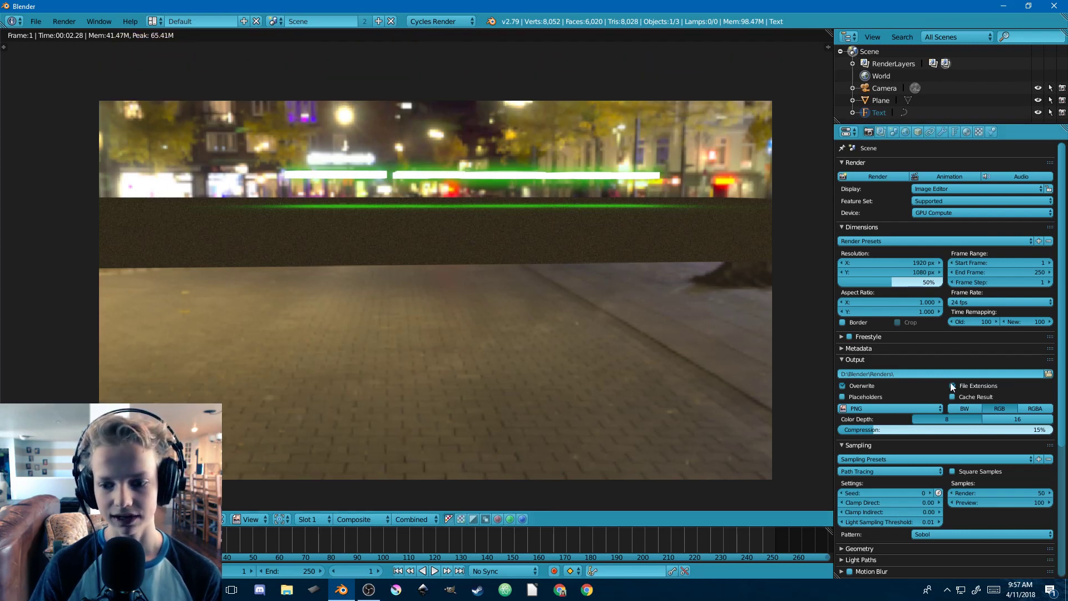
- Scroll the properties panel to reveal the Glow material's Emission settings
scroll("down", 3)
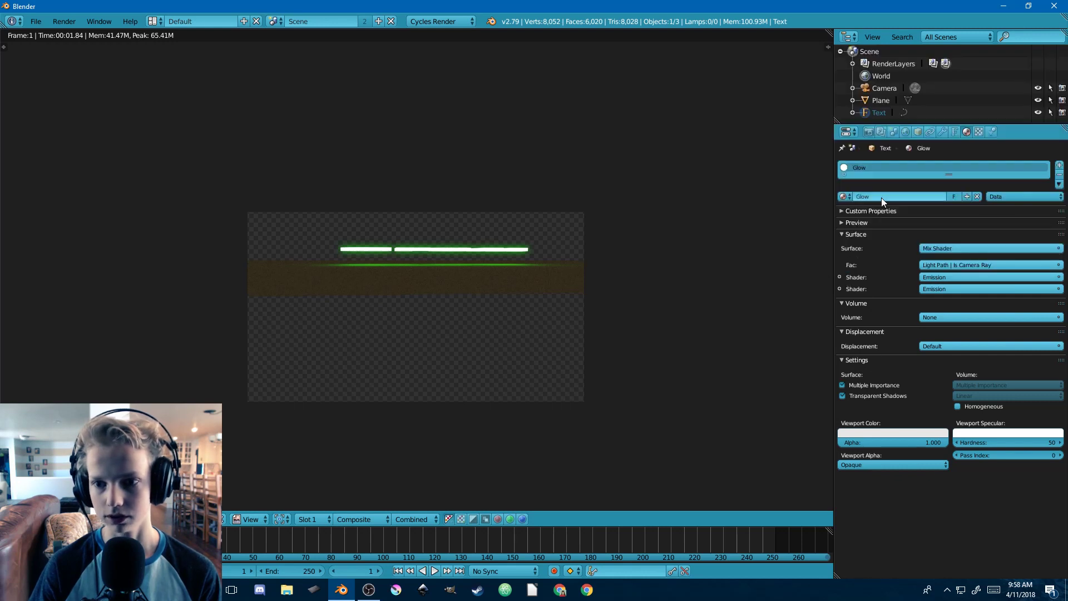
- Make the Glow material's emission colour red, then switch to the Compositing layout
left_click(990, 289)
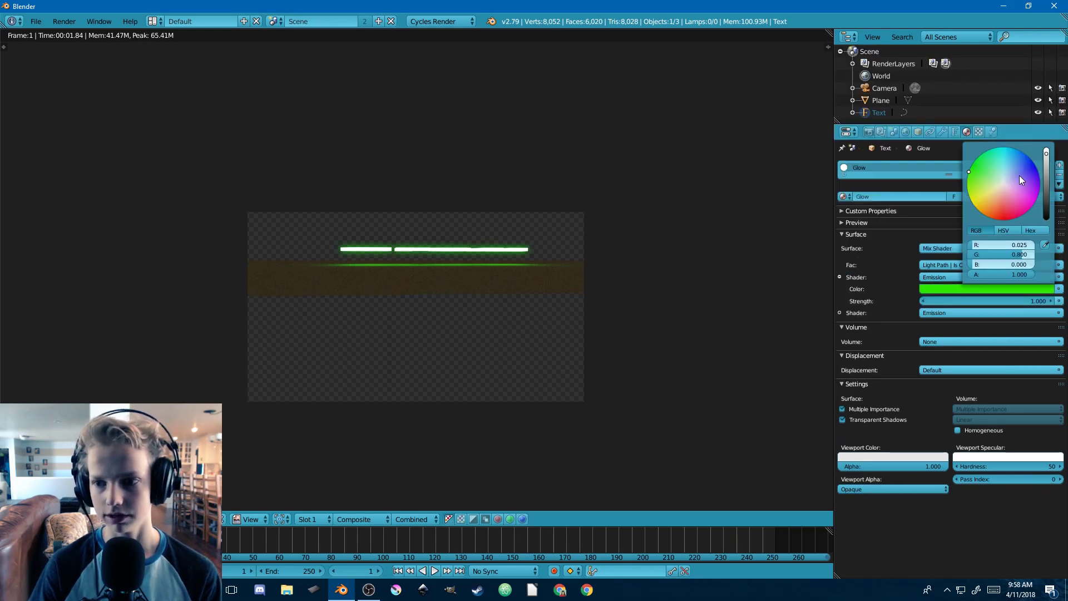
left_click(1020, 179)
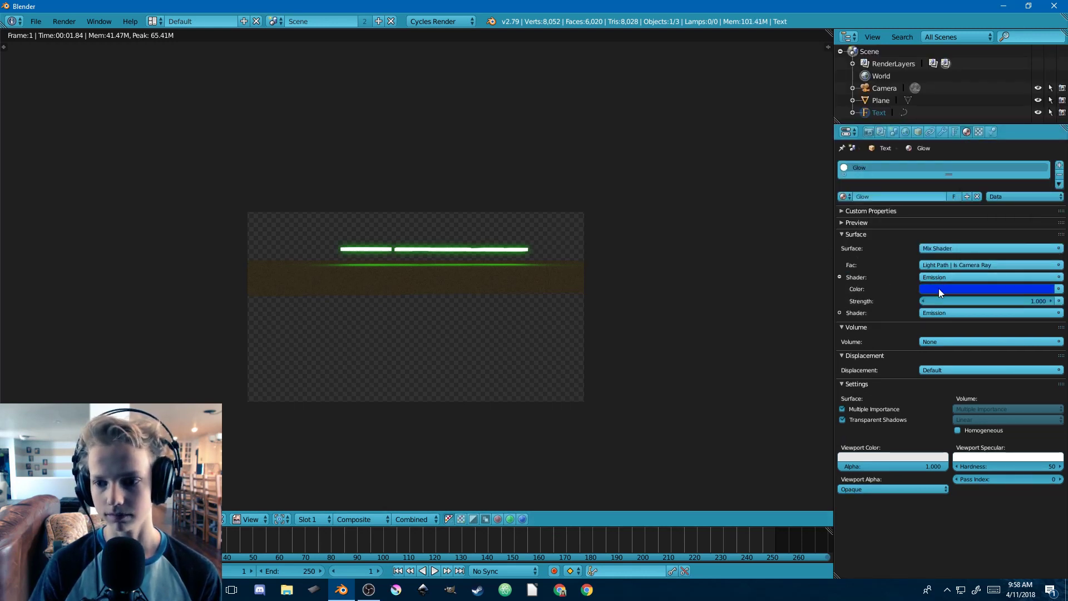
left_click(987, 288)
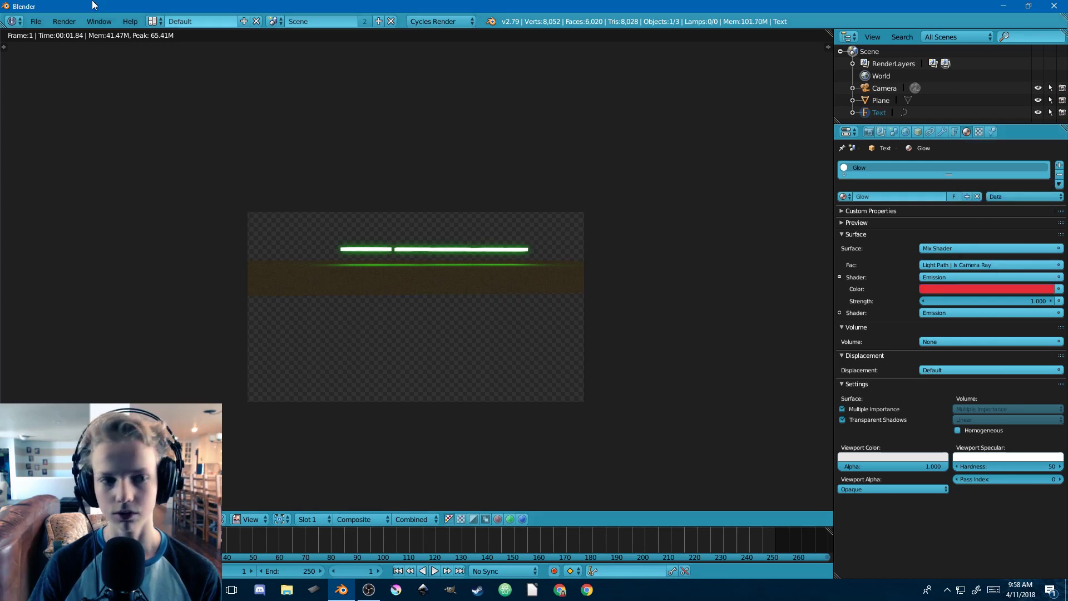
left_click(197, 21)
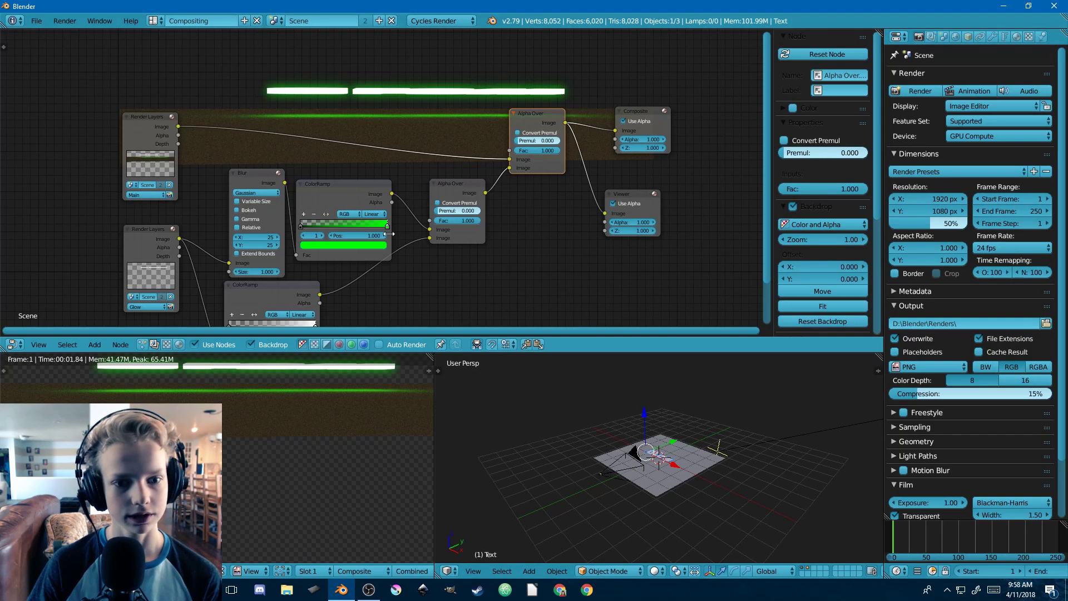
- Set the ColorRamp colour stop to red and switch back to the Default layout
left_click(343, 244)
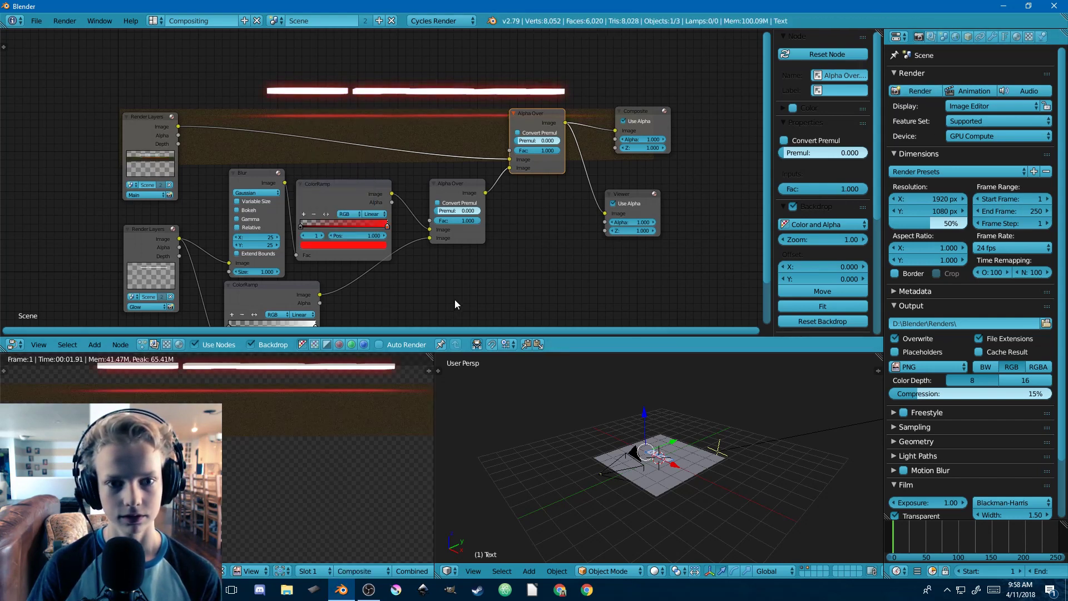
left_click(155, 20)
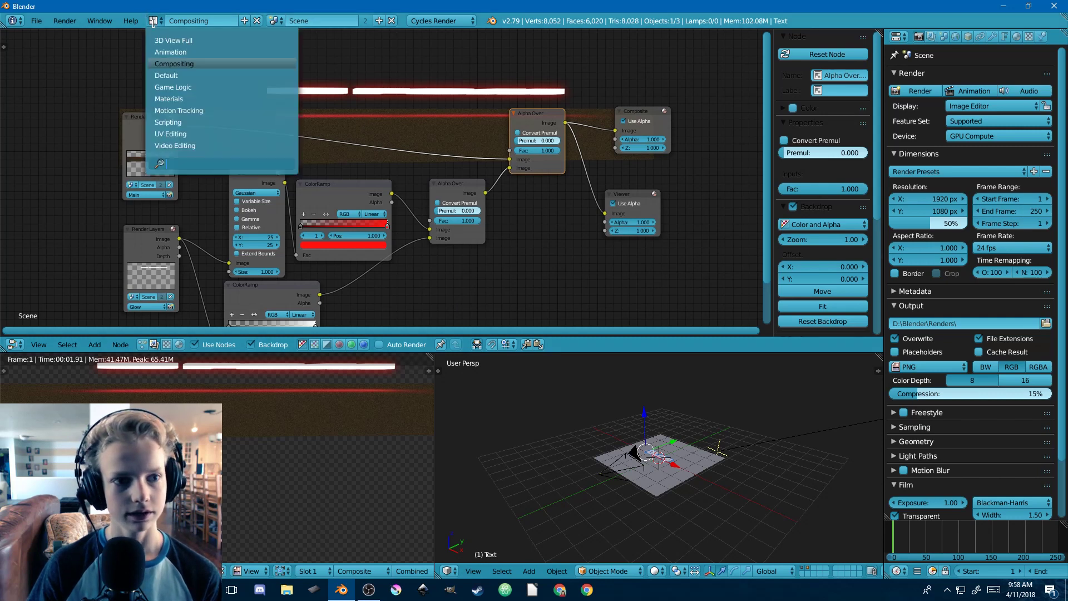
left_click(173, 87)
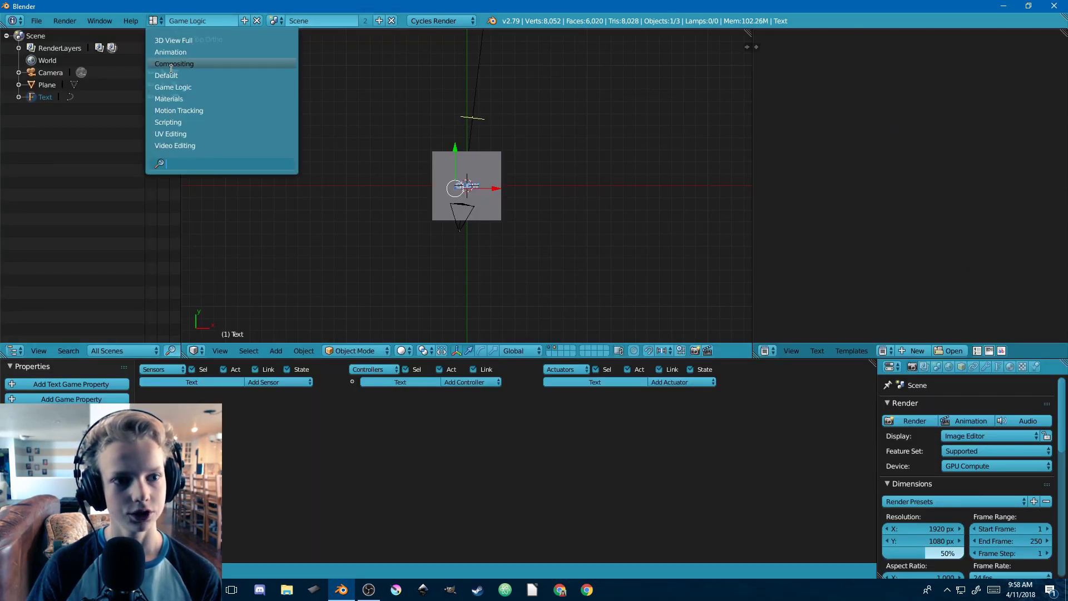
left_click(166, 75)
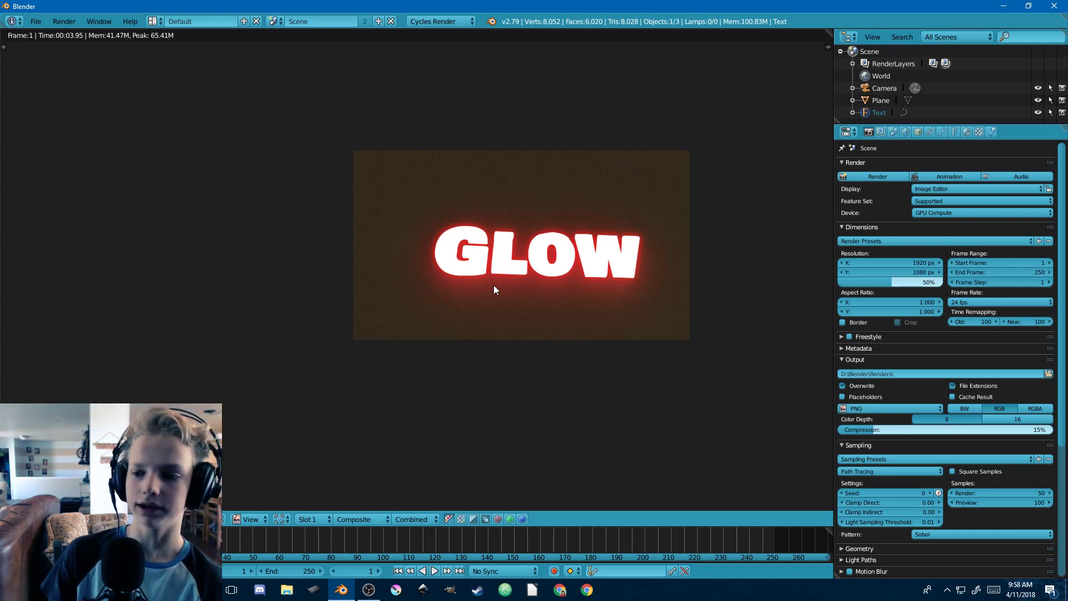
mouse_move(495, 313)
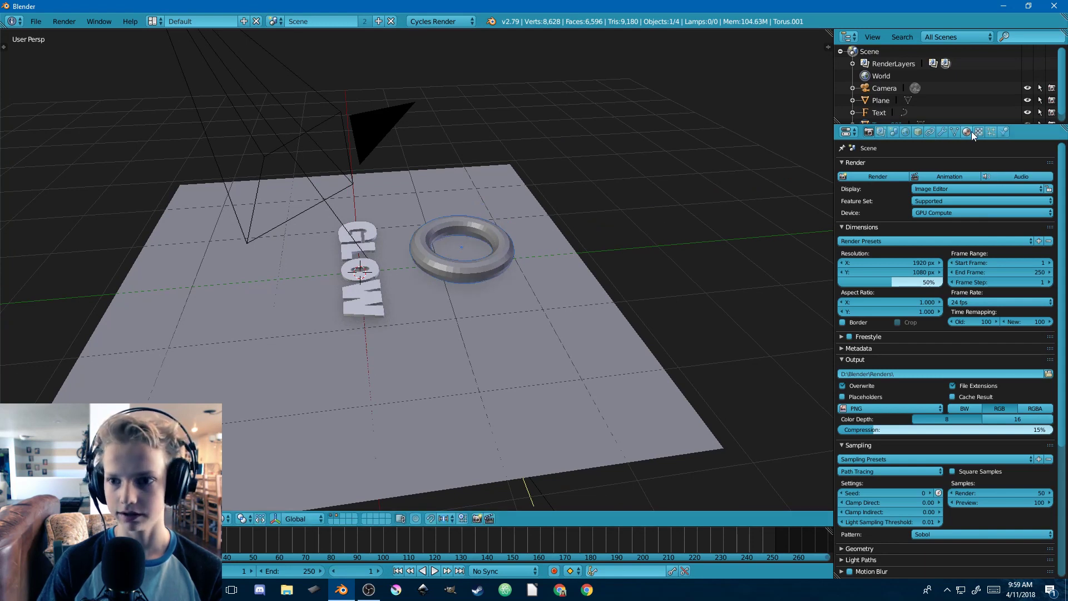
- Assign the Glow material to the torus in its Material properties
left_click(966, 133)
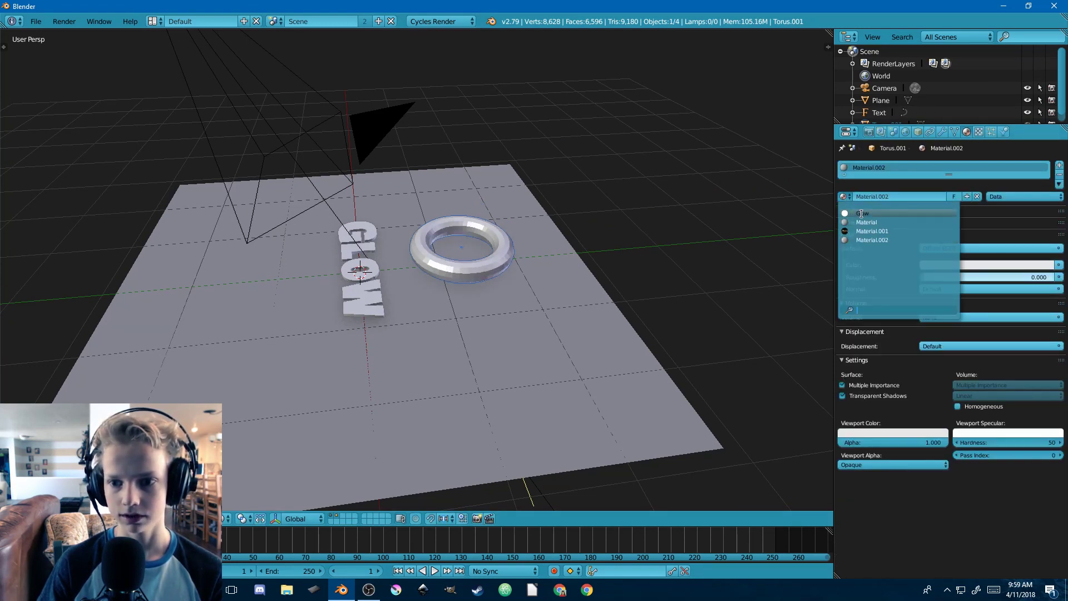
left_click(865, 213)
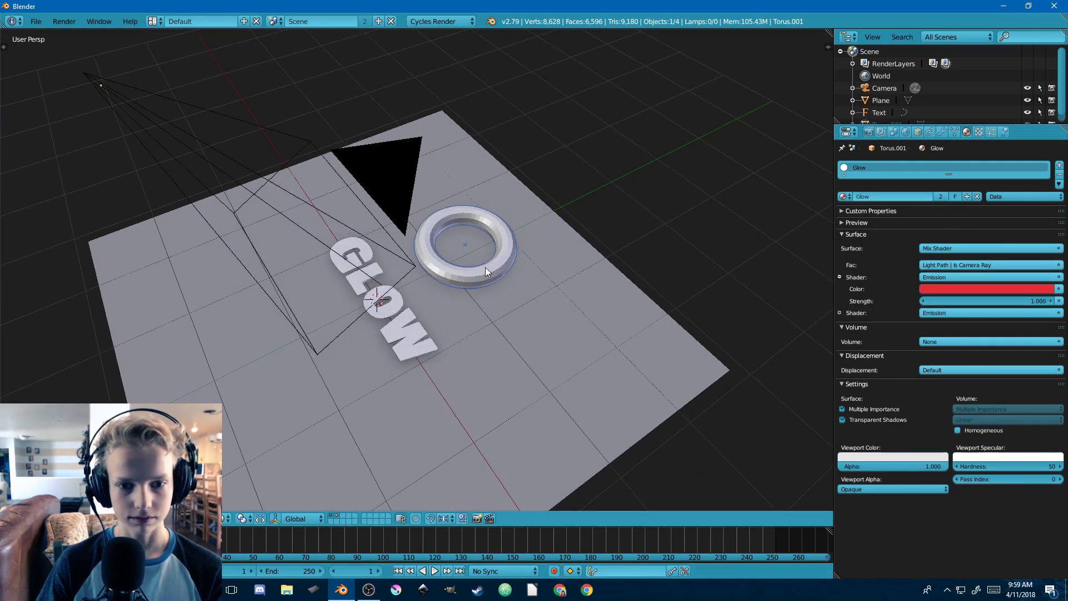
mouse_move(509, 340)
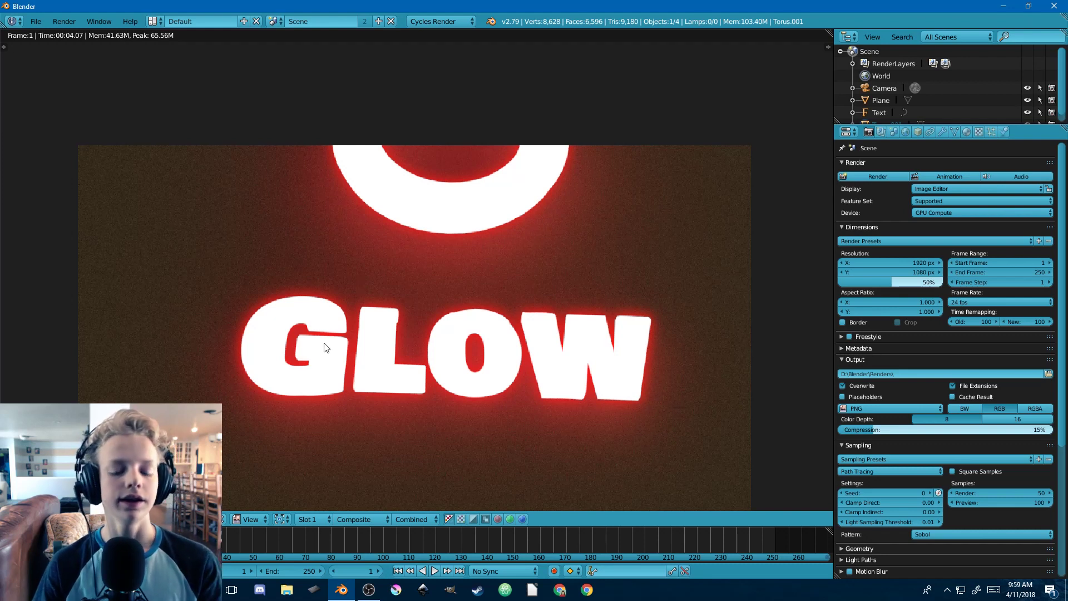
mouse_move(317, 352)
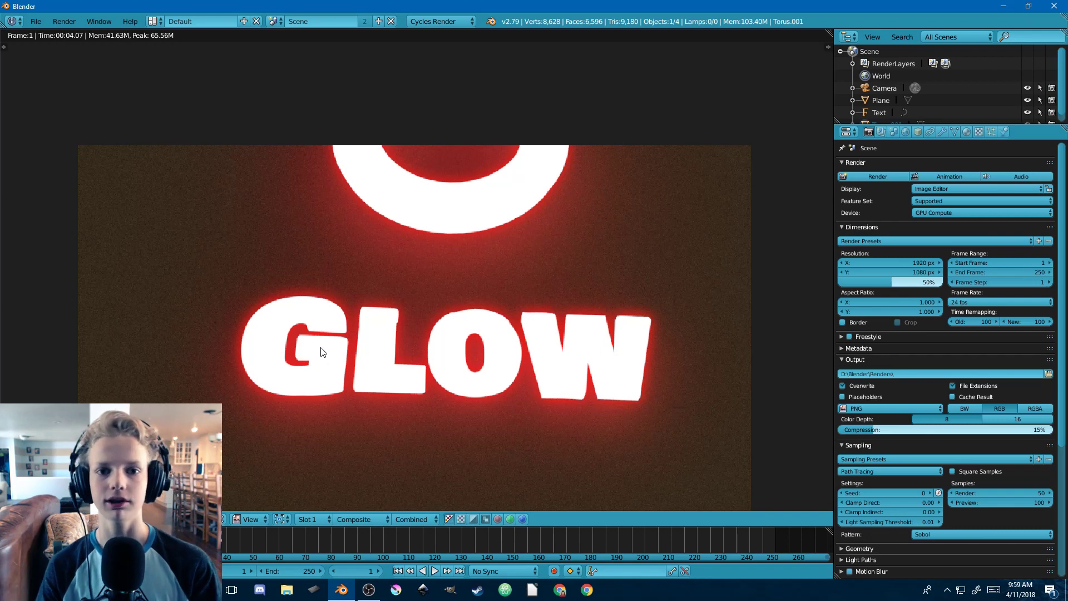
mouse_move(388, 580)
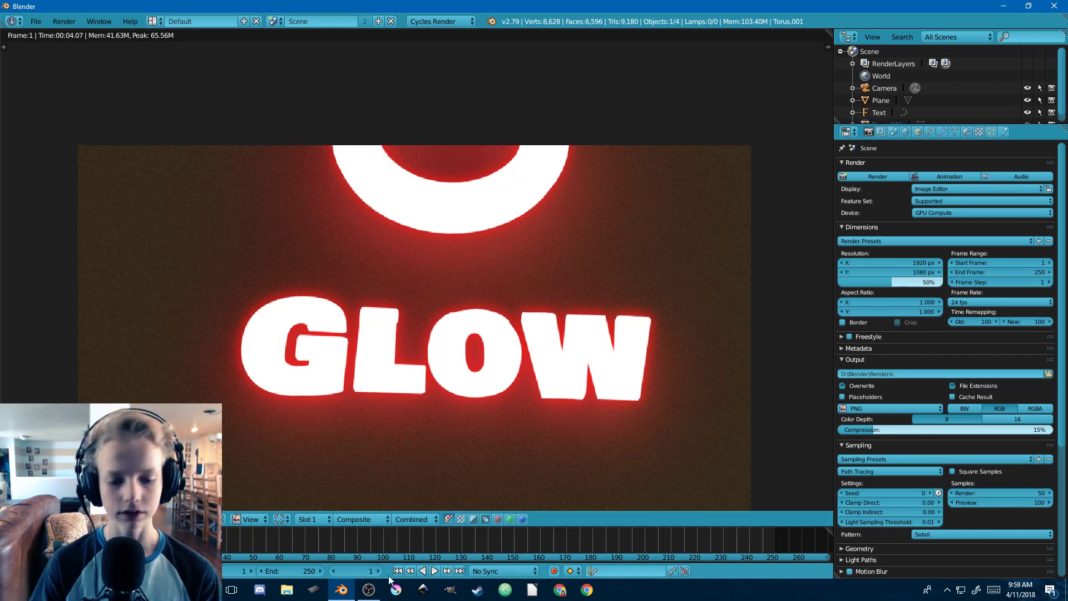